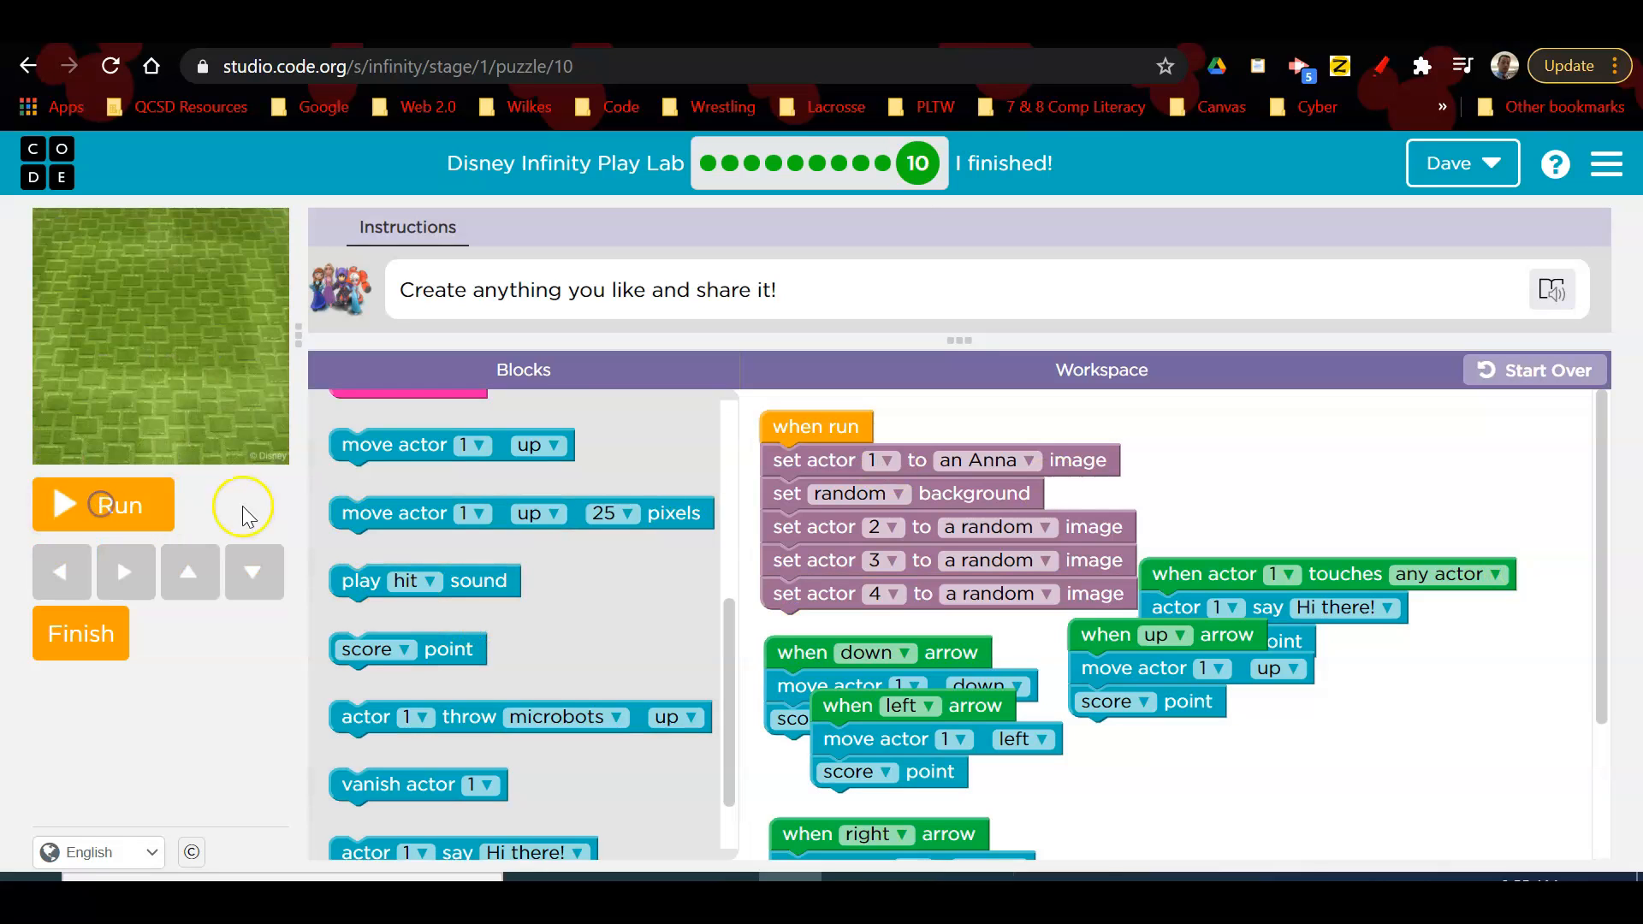
Step: Run the story program so Anna and three random actors appear on a flowery background
click(102, 505)
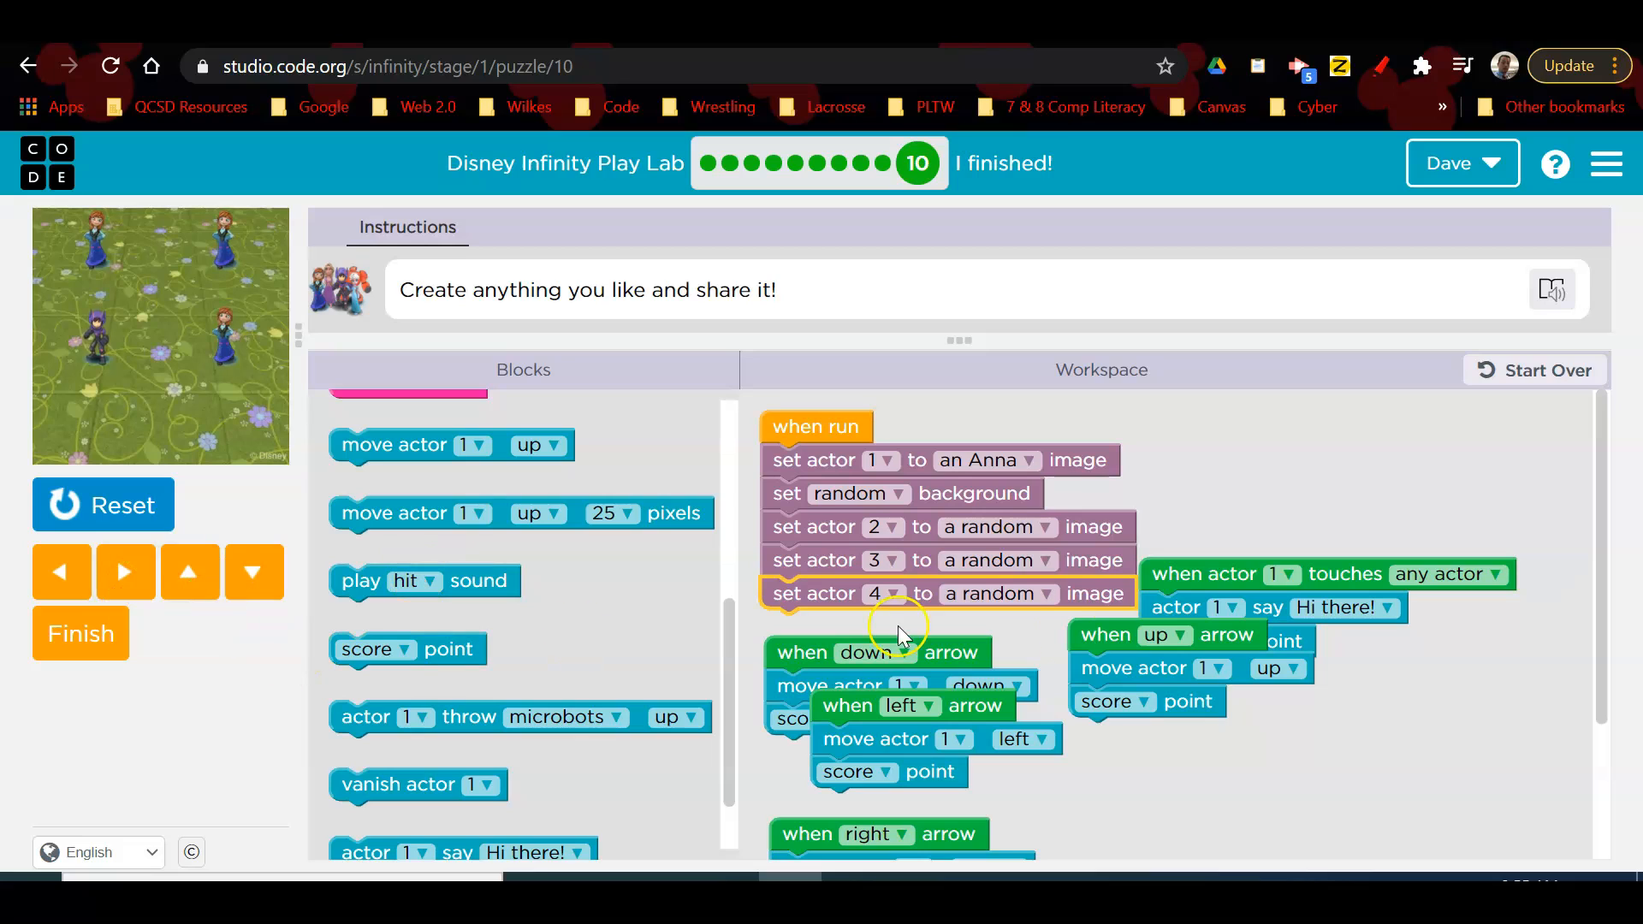
mouse_move(1067, 635)
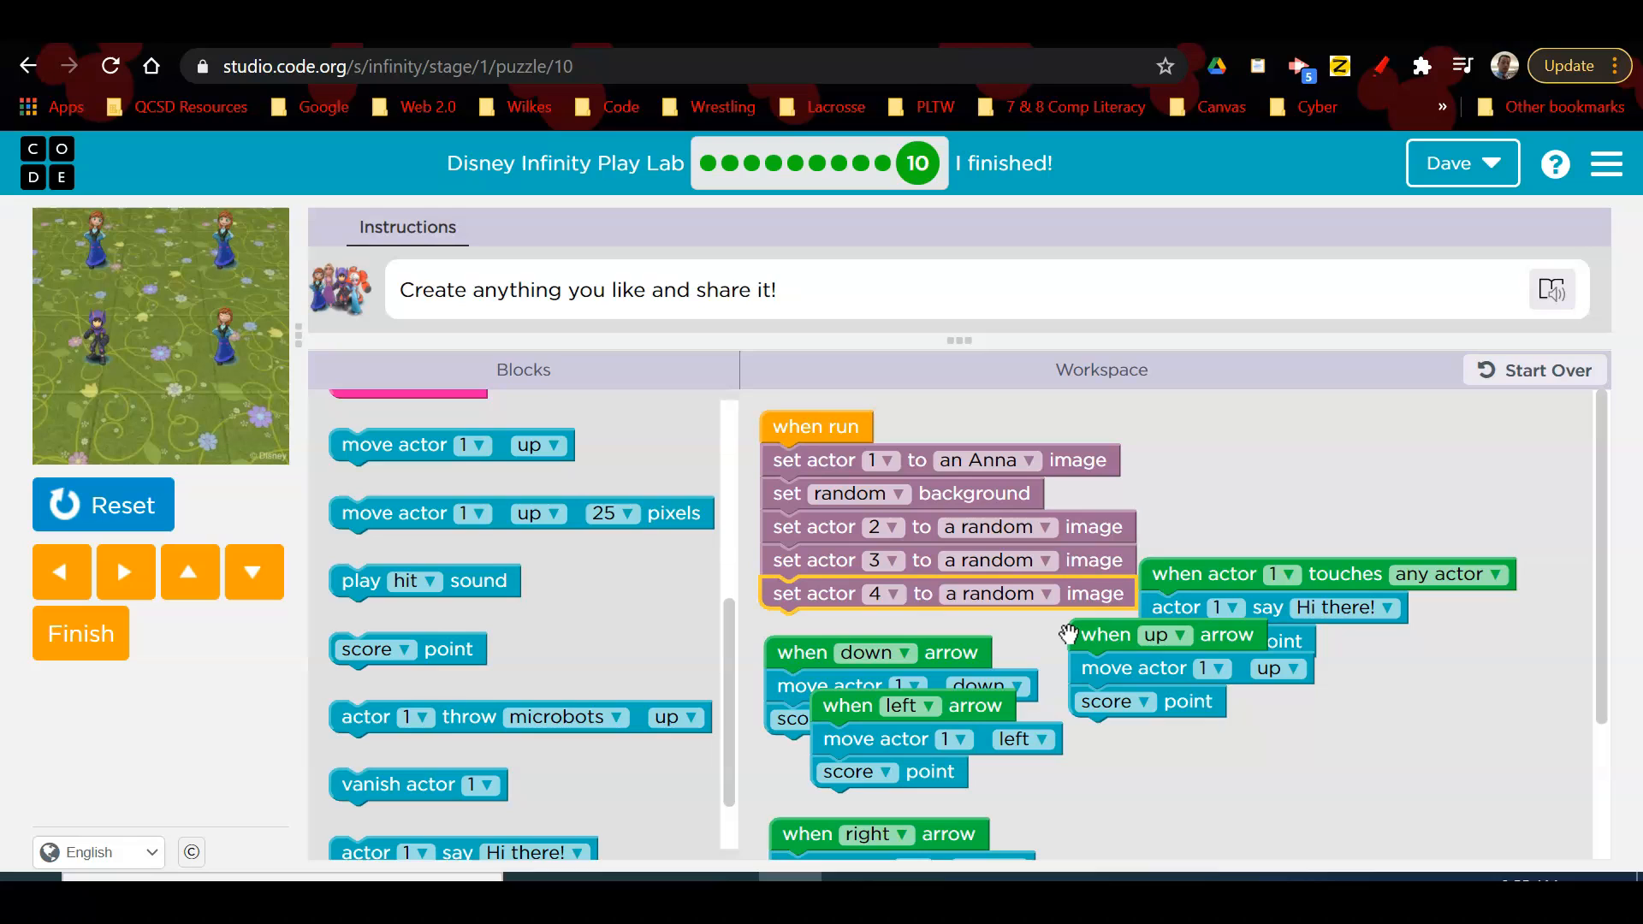
mouse_move(1028, 271)
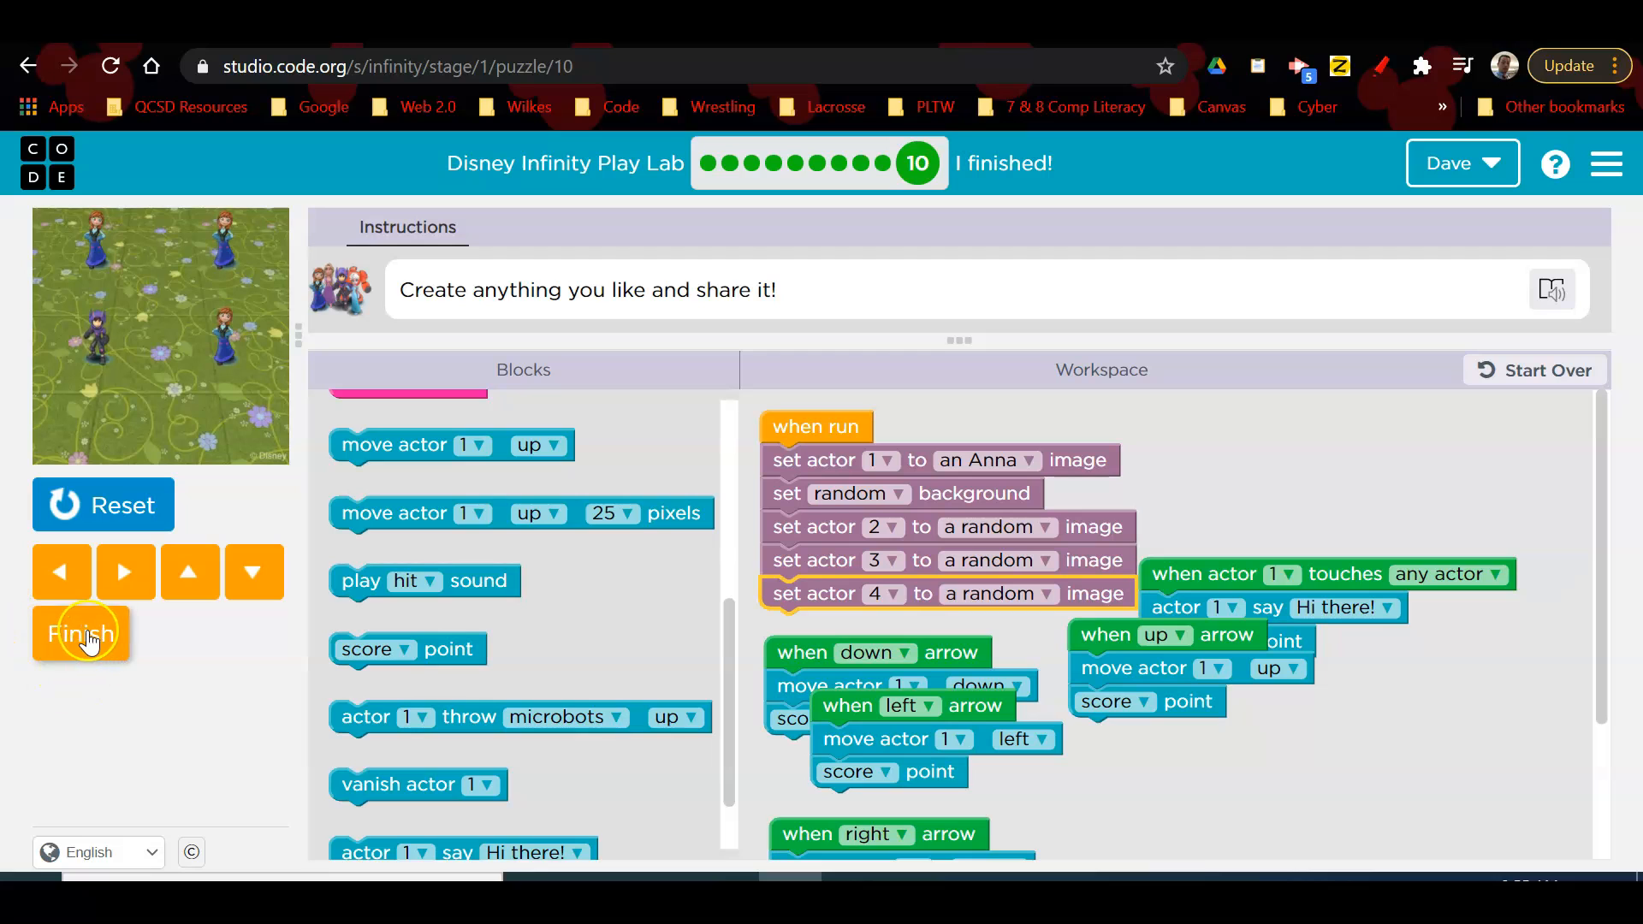
Step: Submit the final Play Lab puzzle as finished and dismiss the congratulations dialog
click(82, 633)
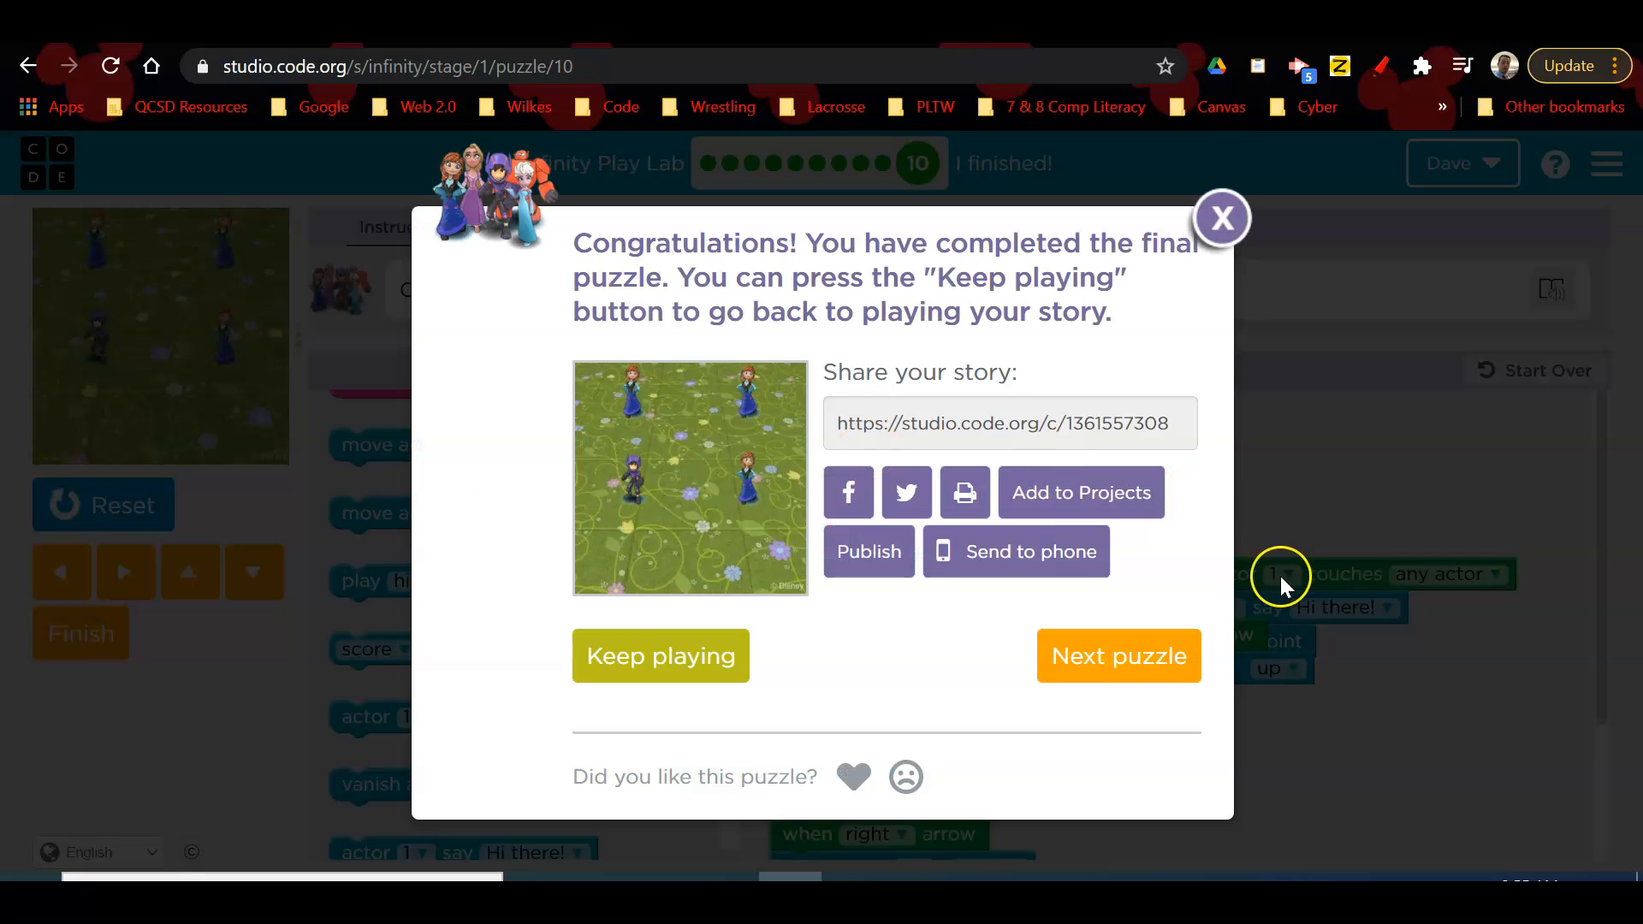
mouse_move(943, 183)
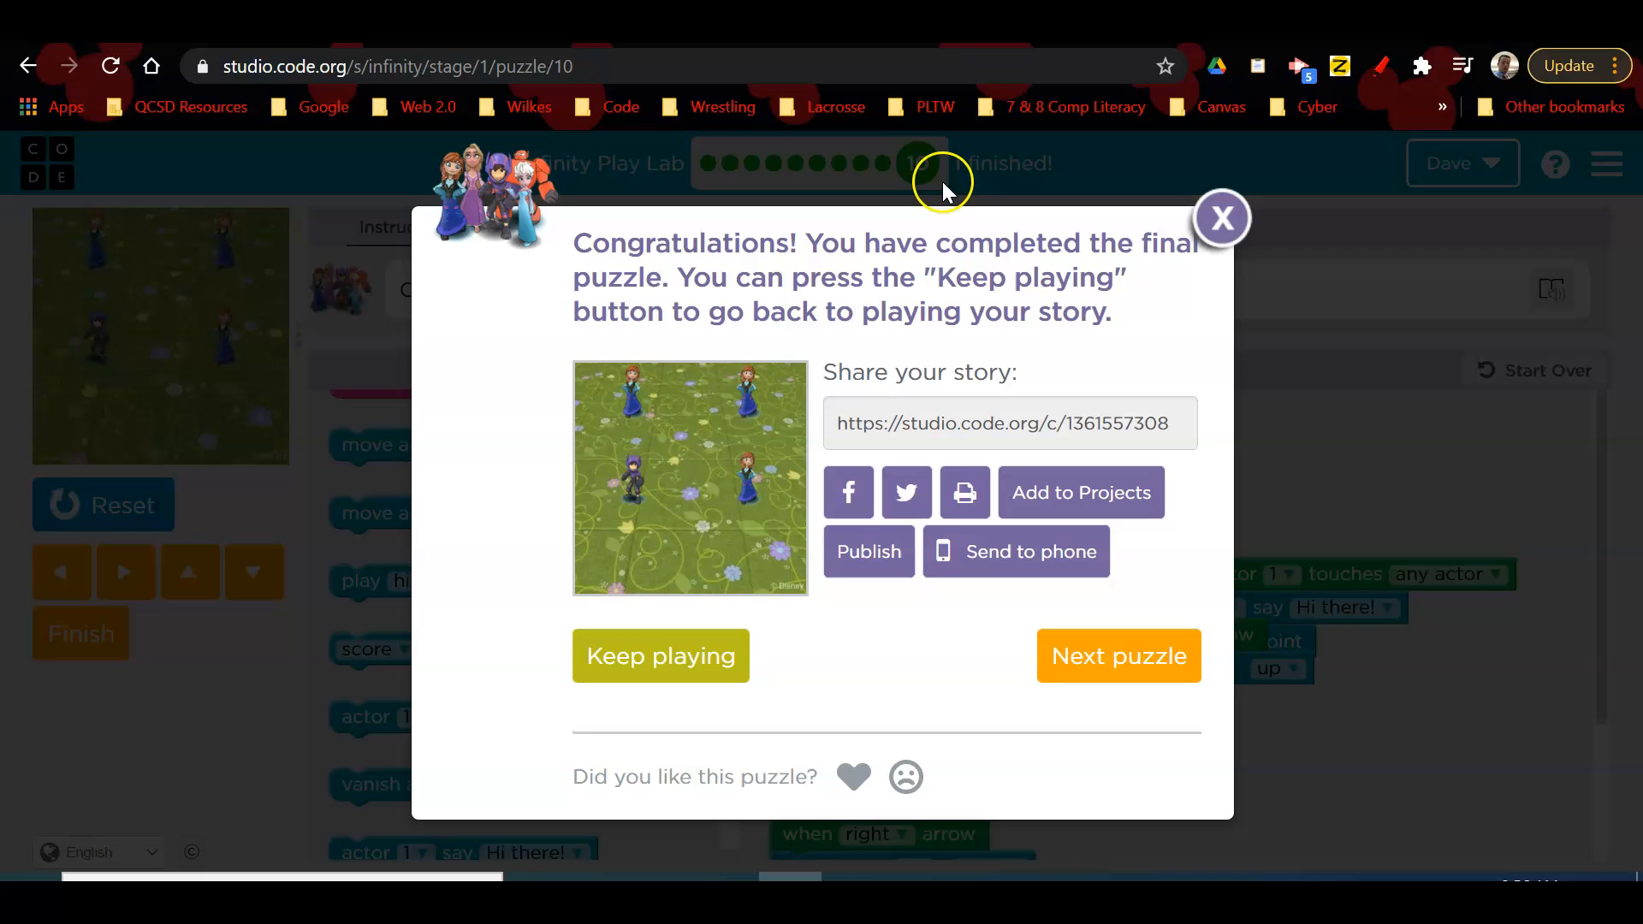
mouse_move(1190, 431)
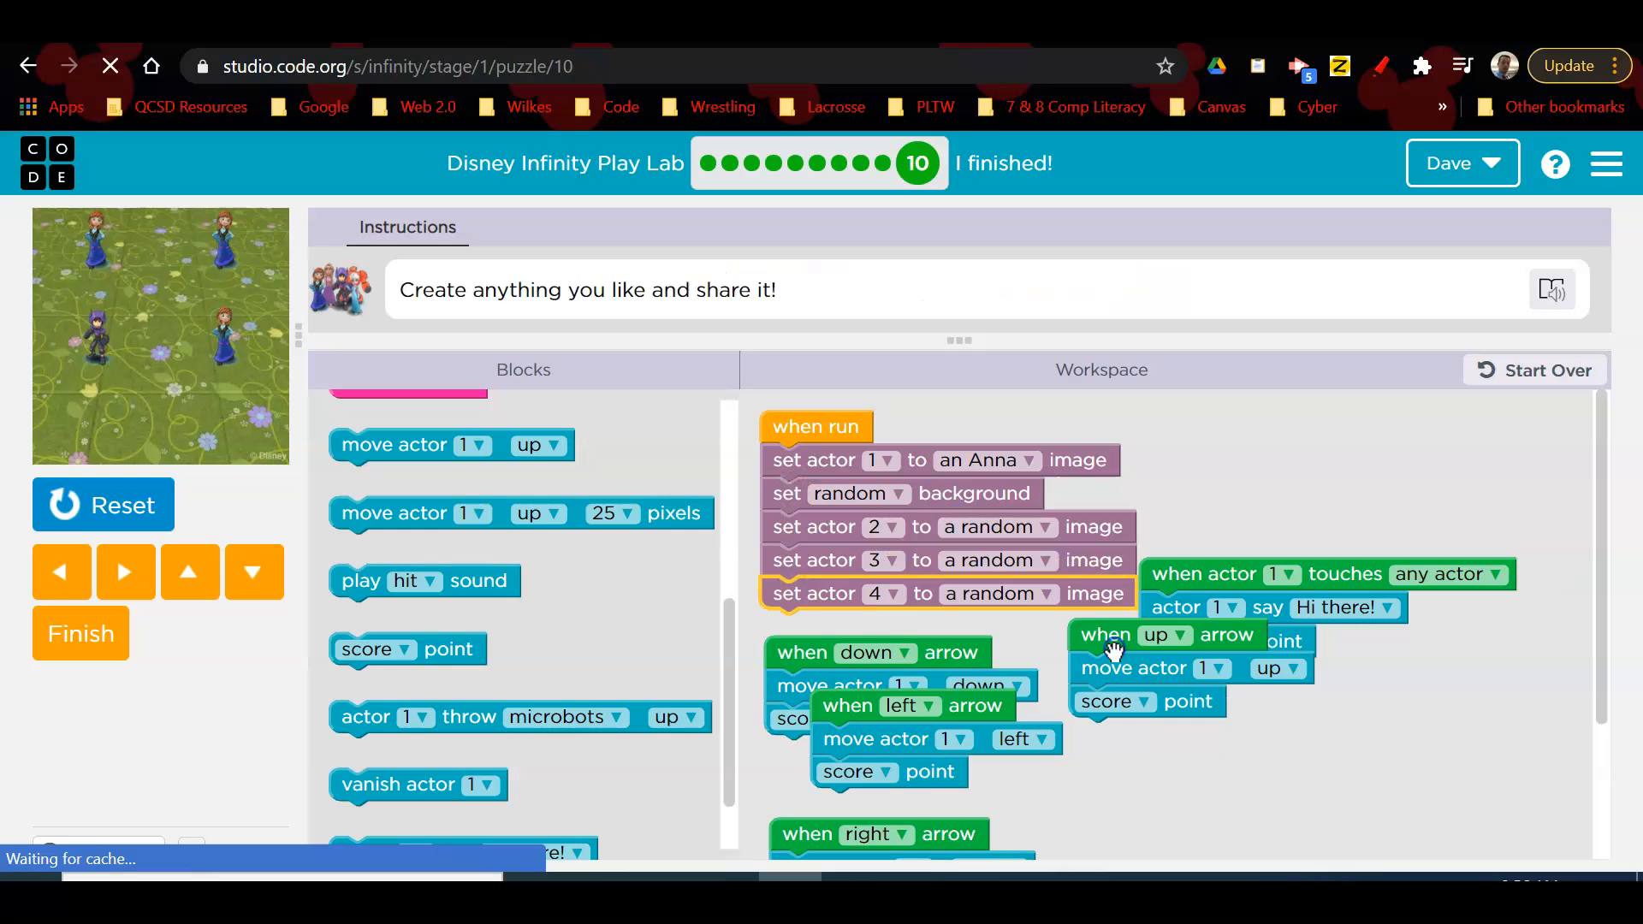
Step: View the Hour of Code certificate of completion, then return to the course activity page
click(80, 633)
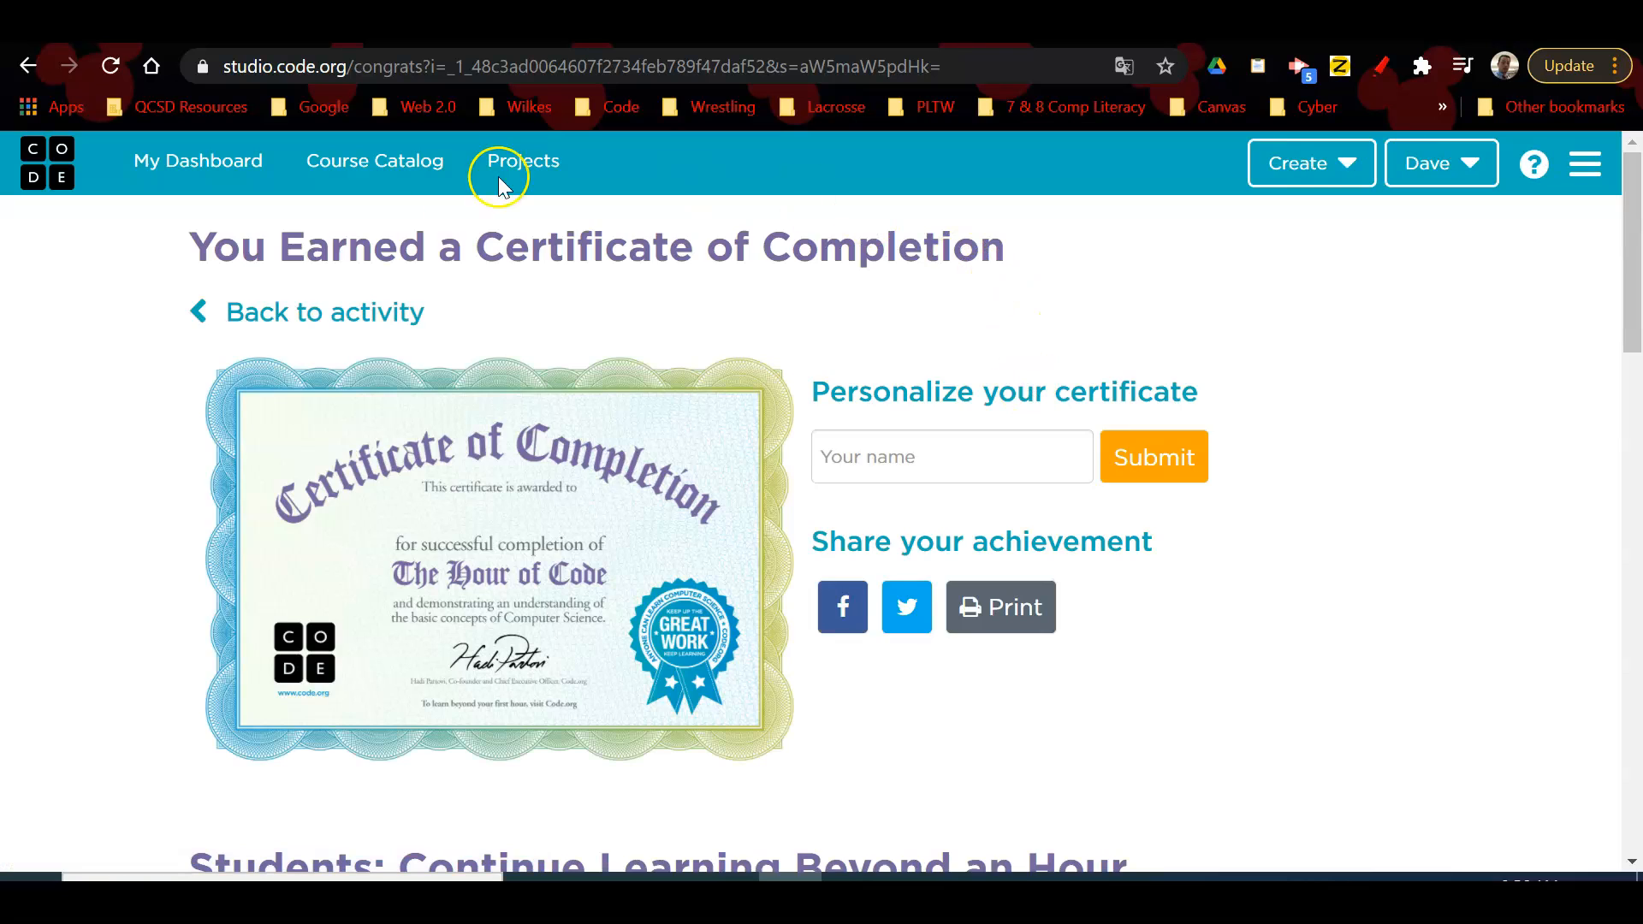
mouse_move(868, 485)
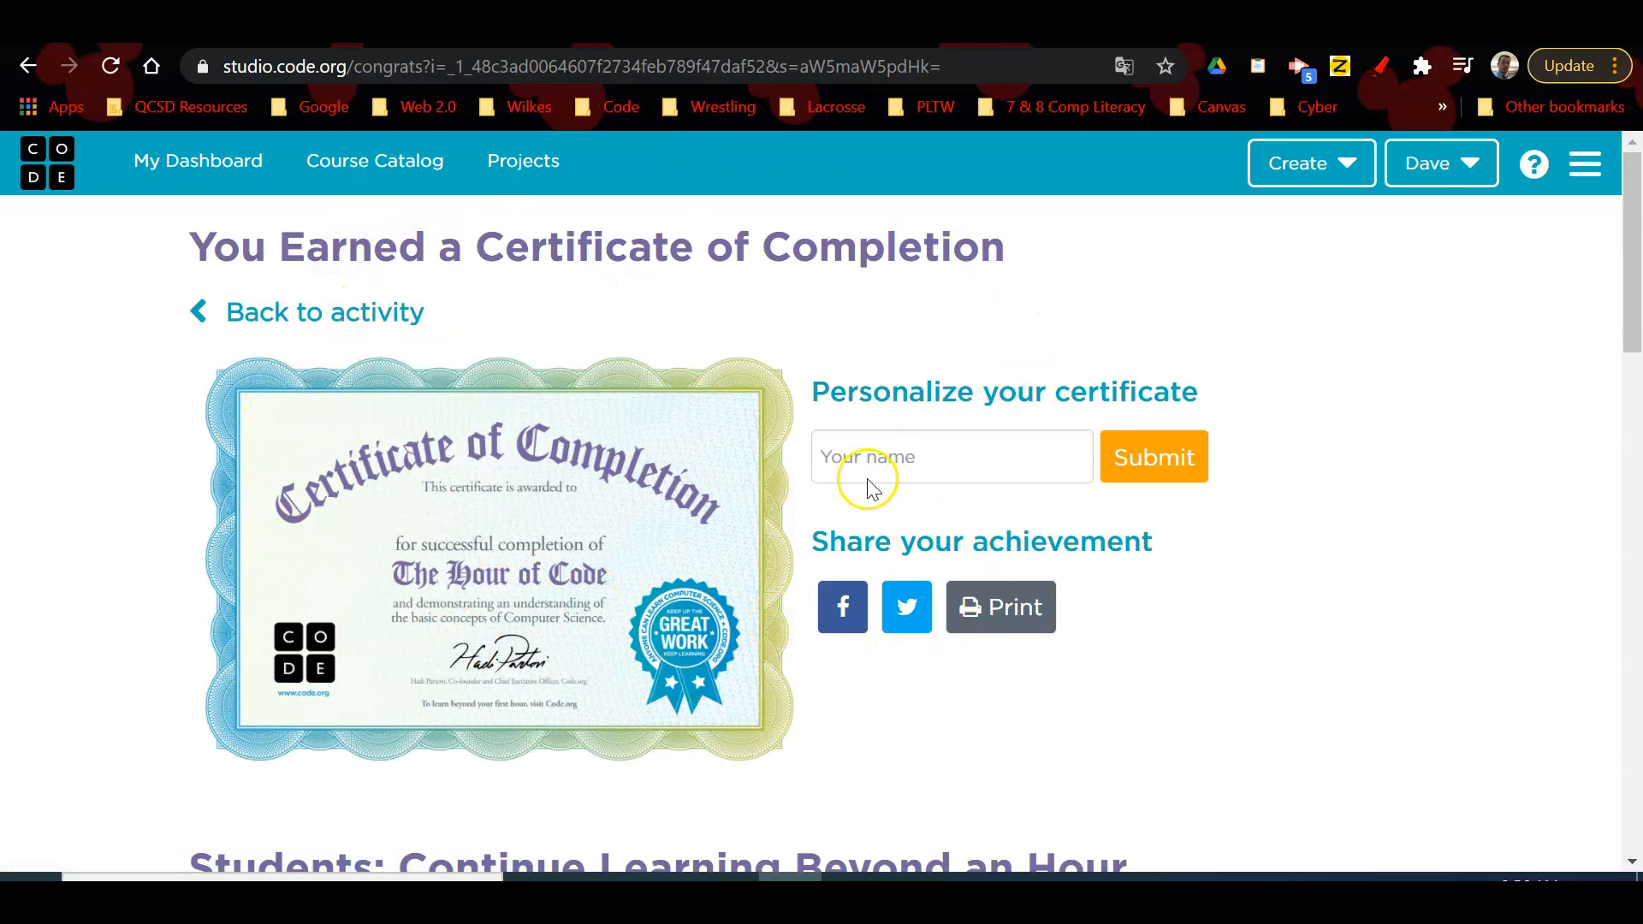
mouse_move(351, 471)
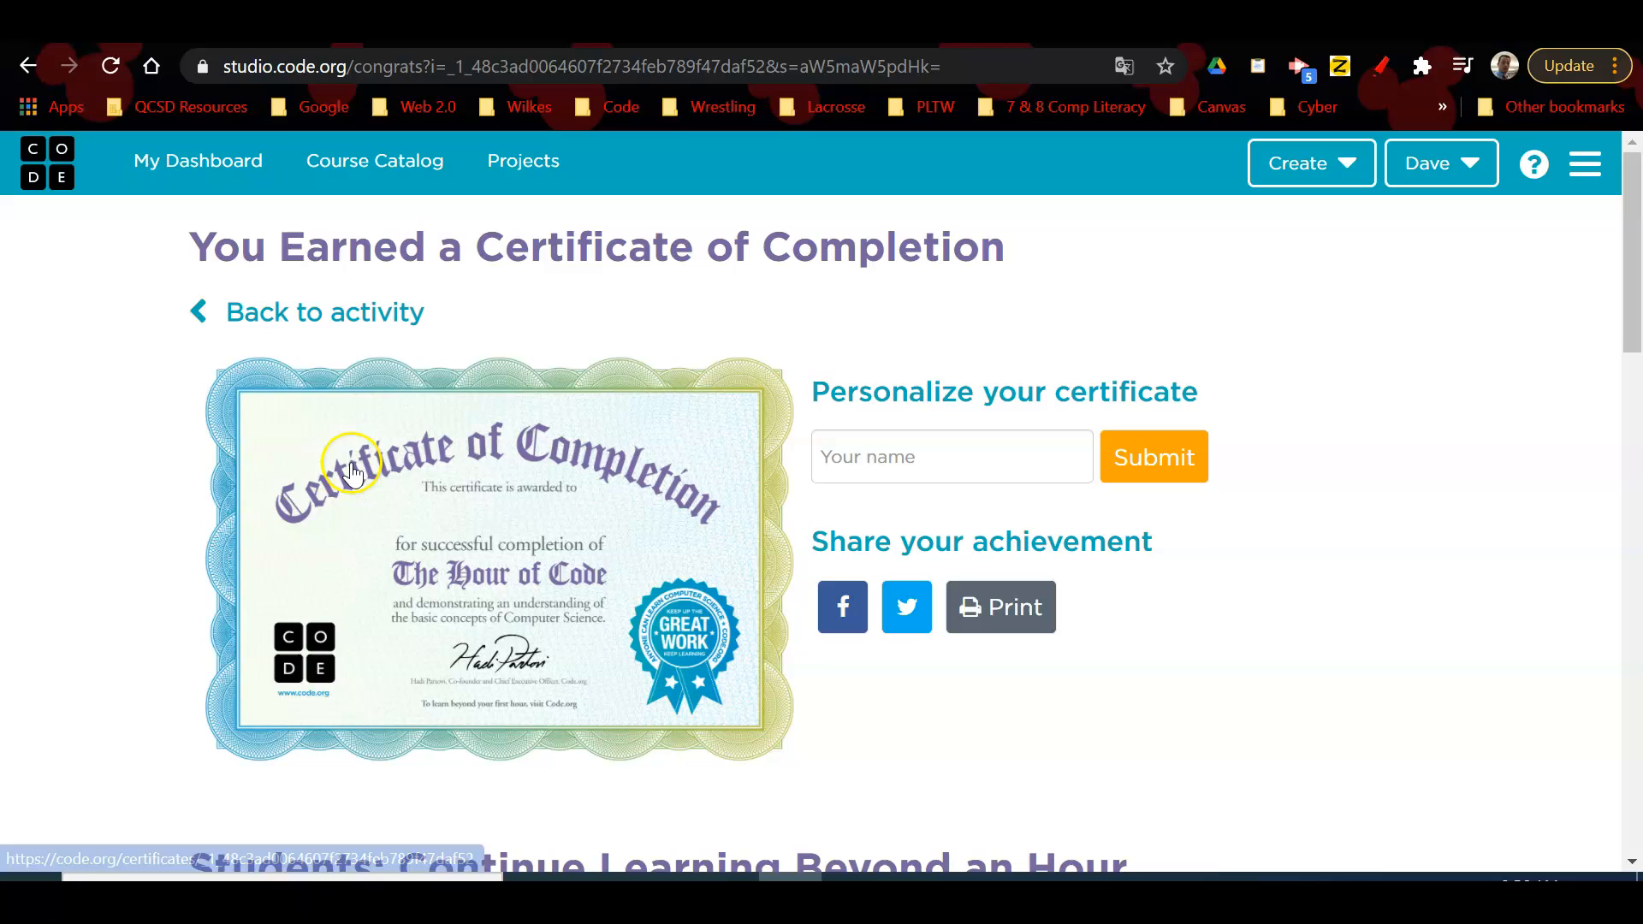
mouse_move(701, 461)
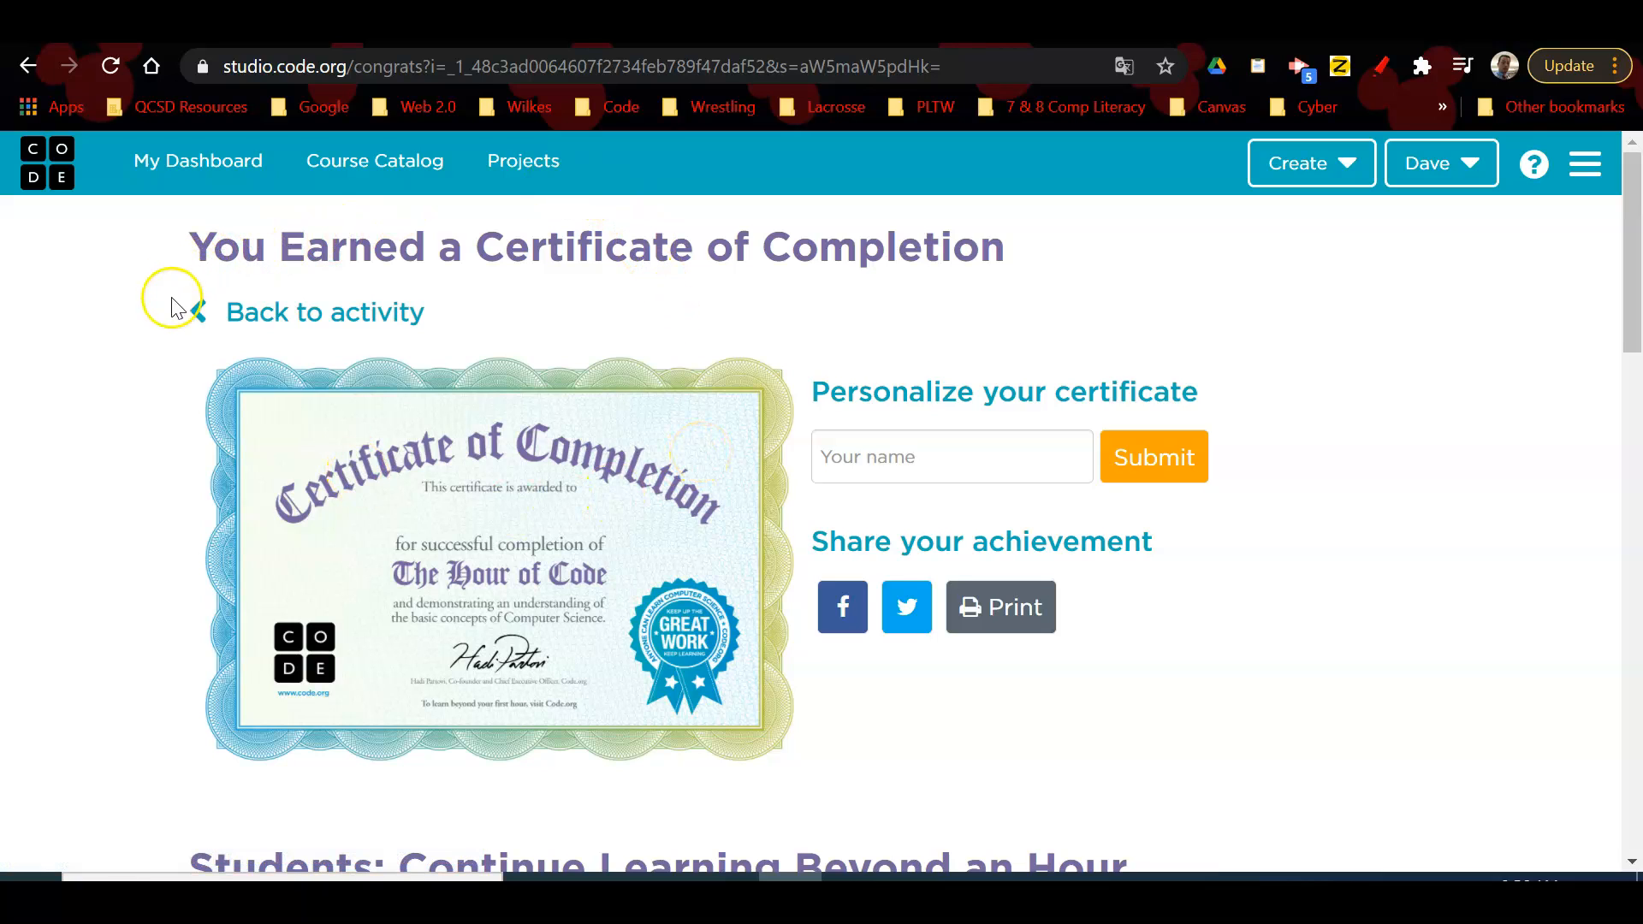
click(325, 312)
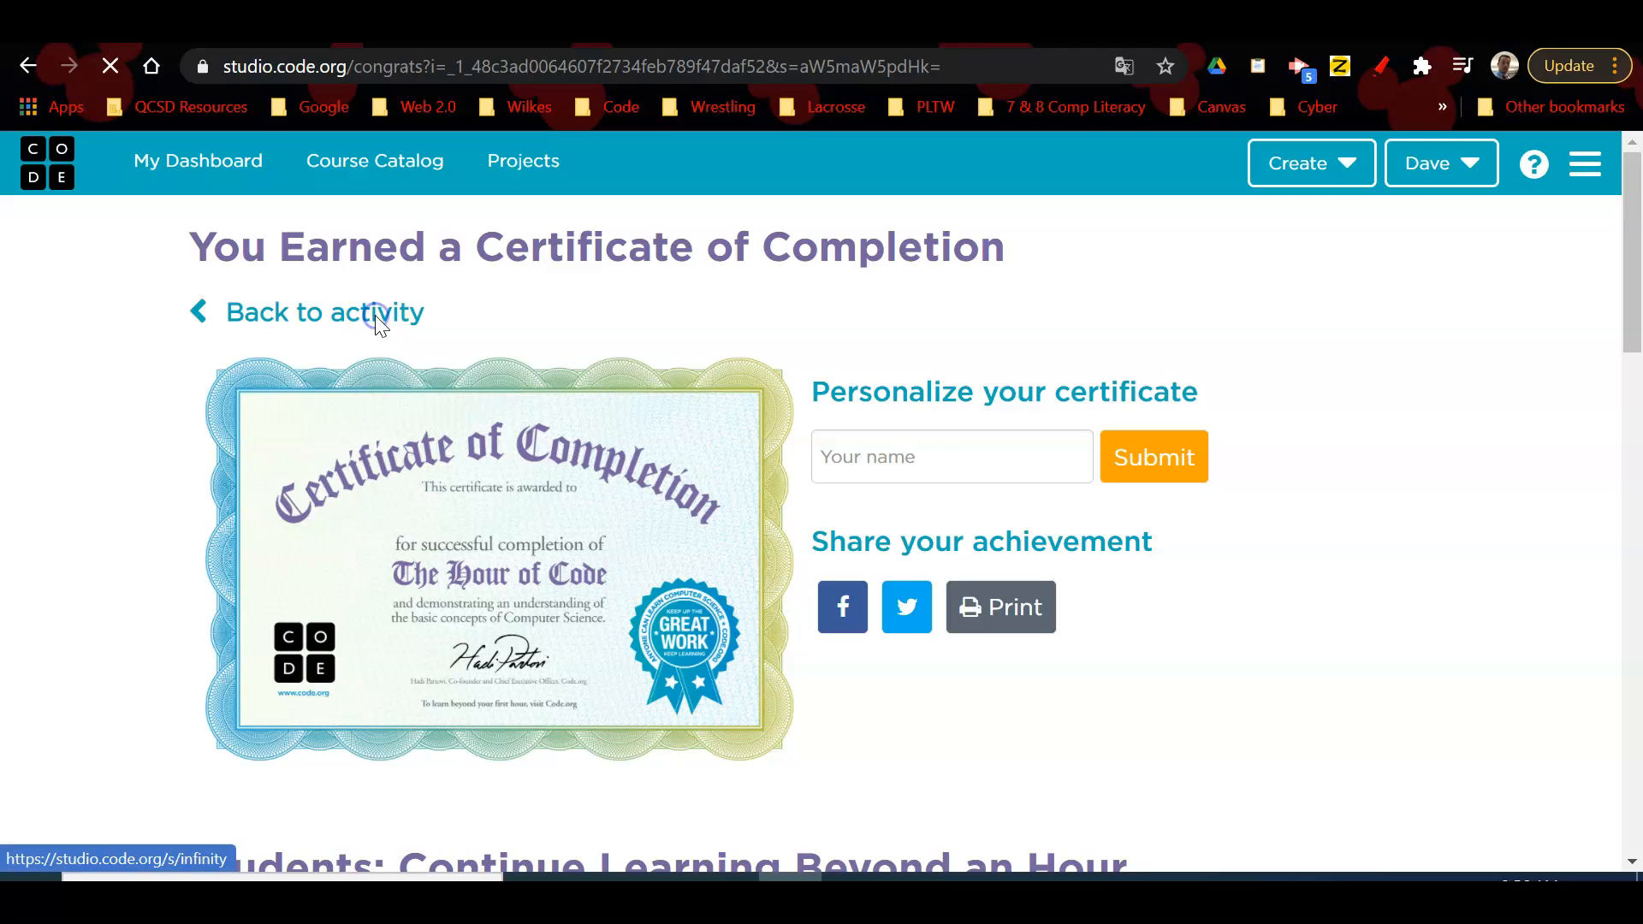
Step: Load the Disney Infinity course page to review levels 1–10 marked as completed
click(325, 312)
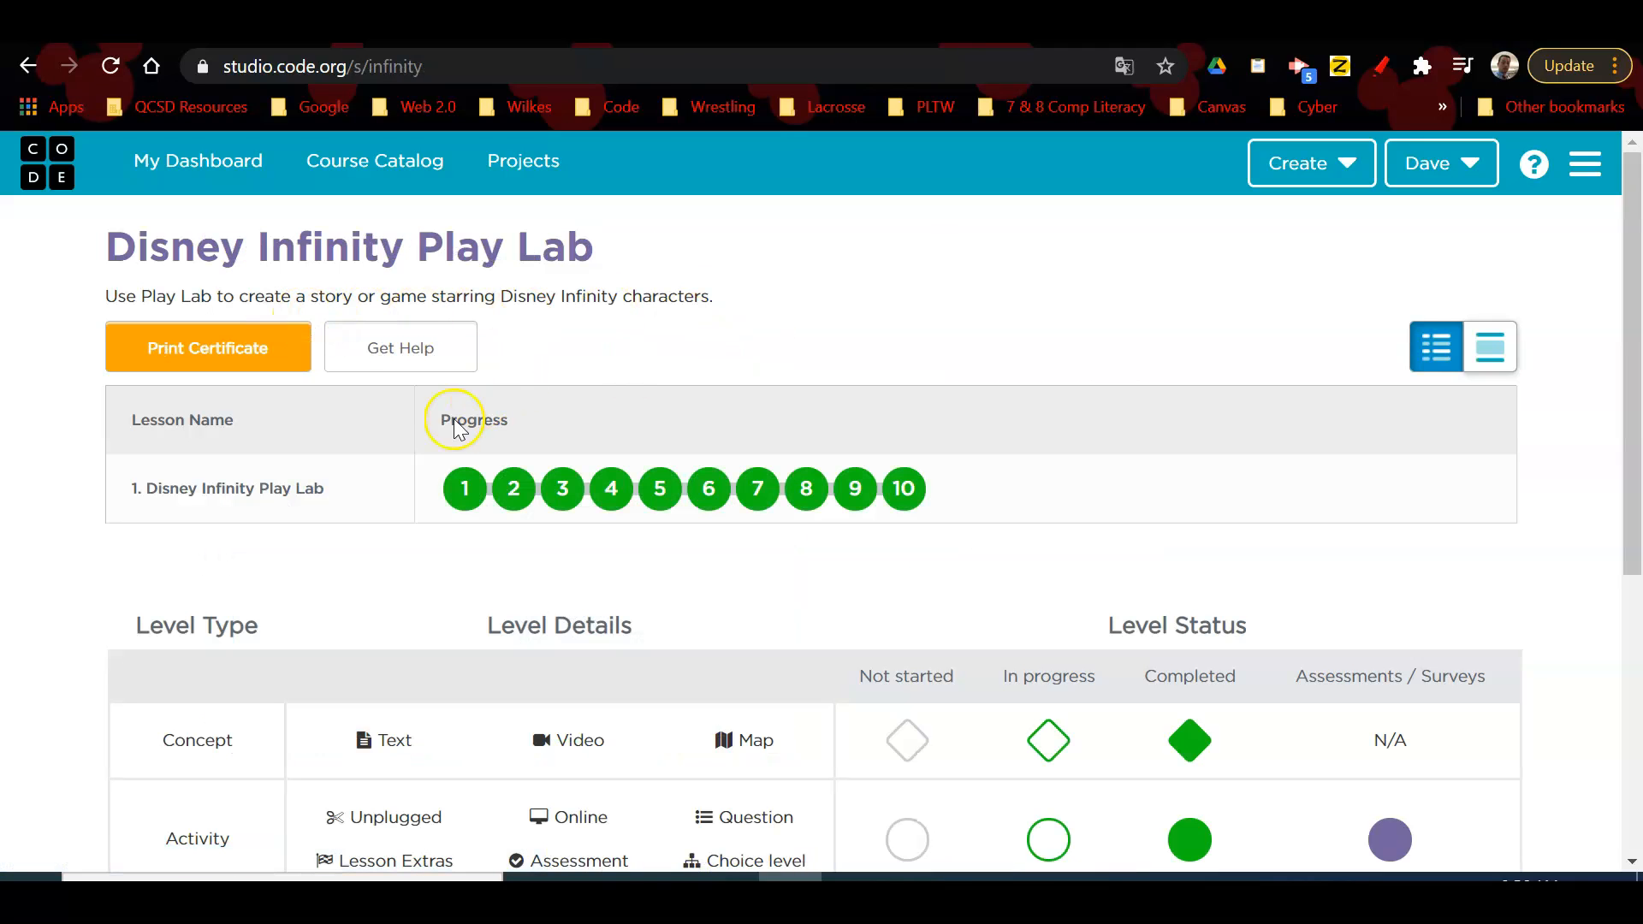
mouse_move(903, 489)
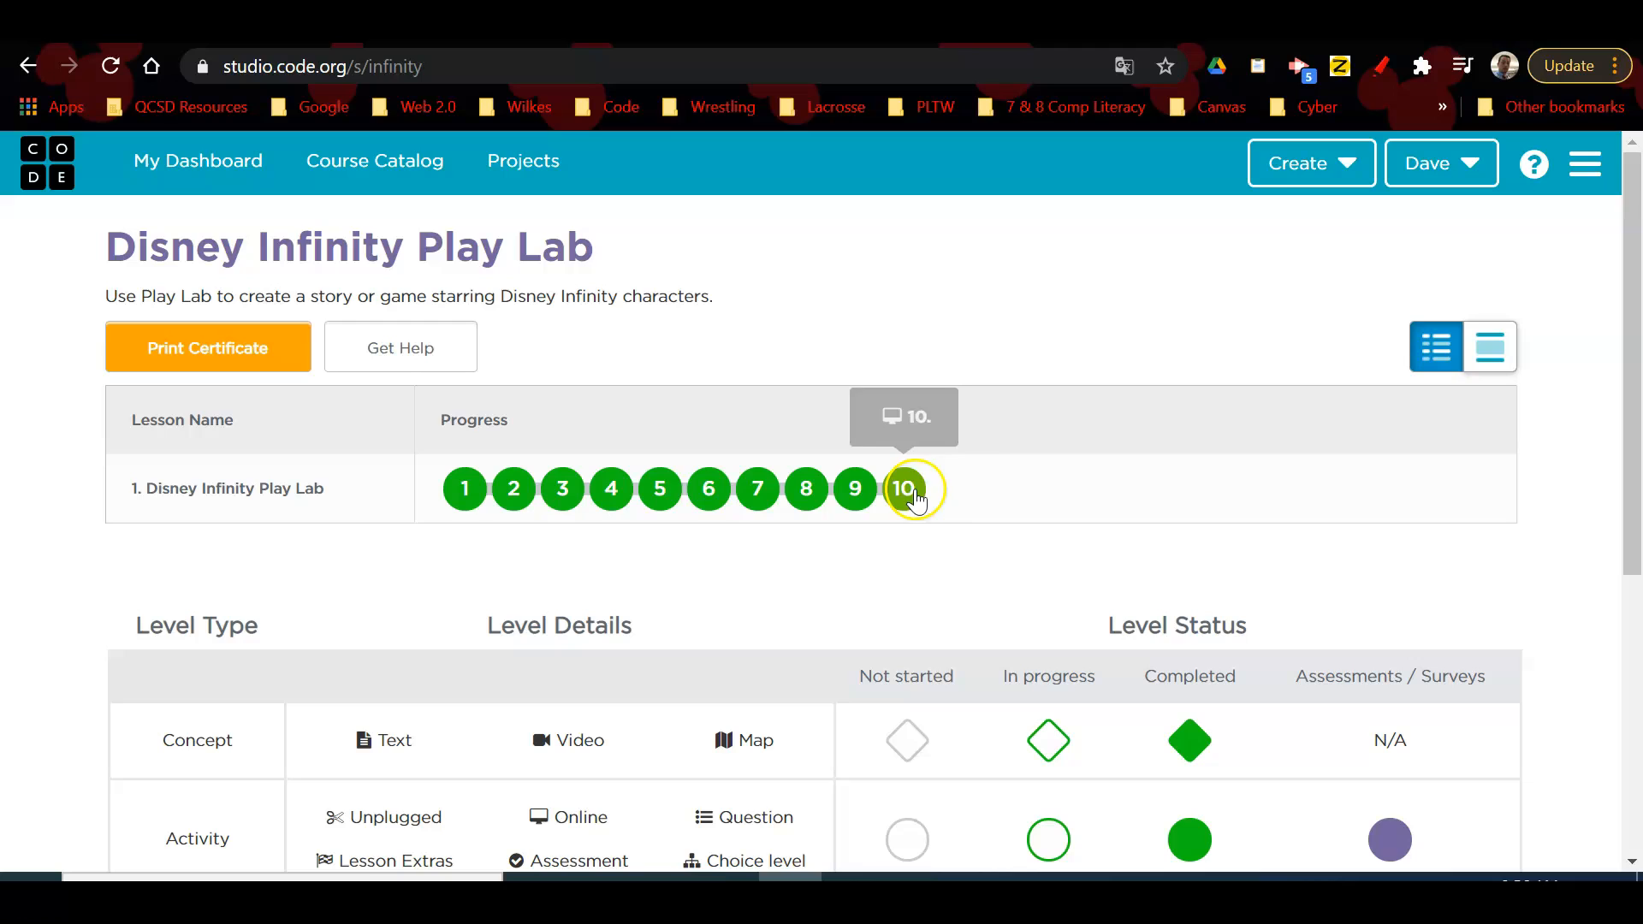
mouse_move(930, 464)
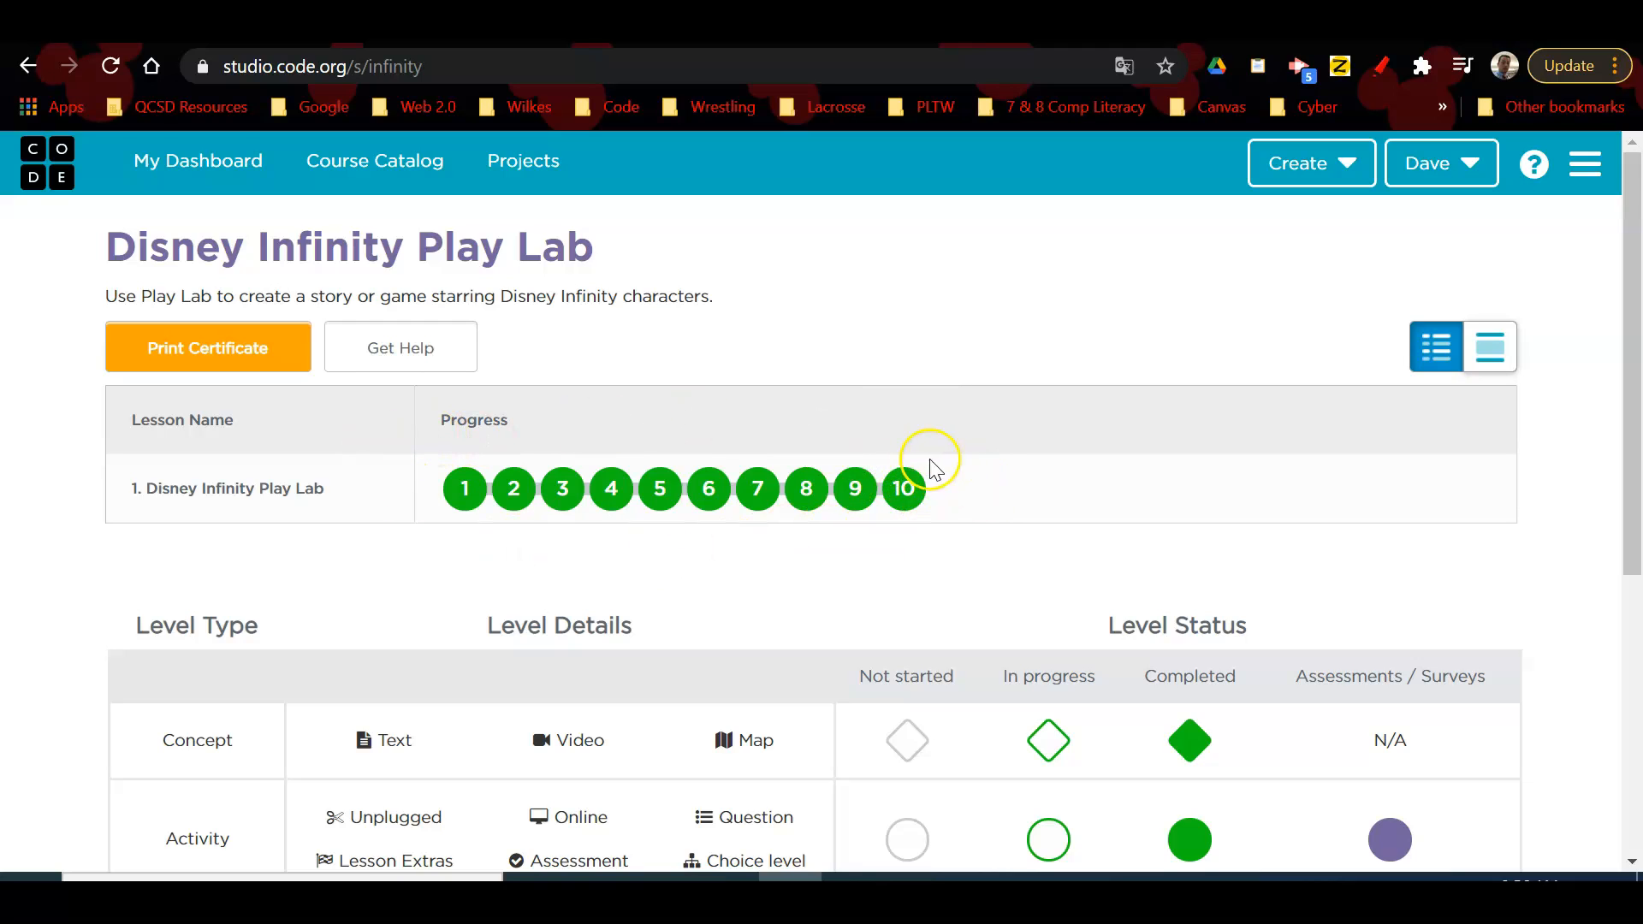
mouse_move(1000, 506)
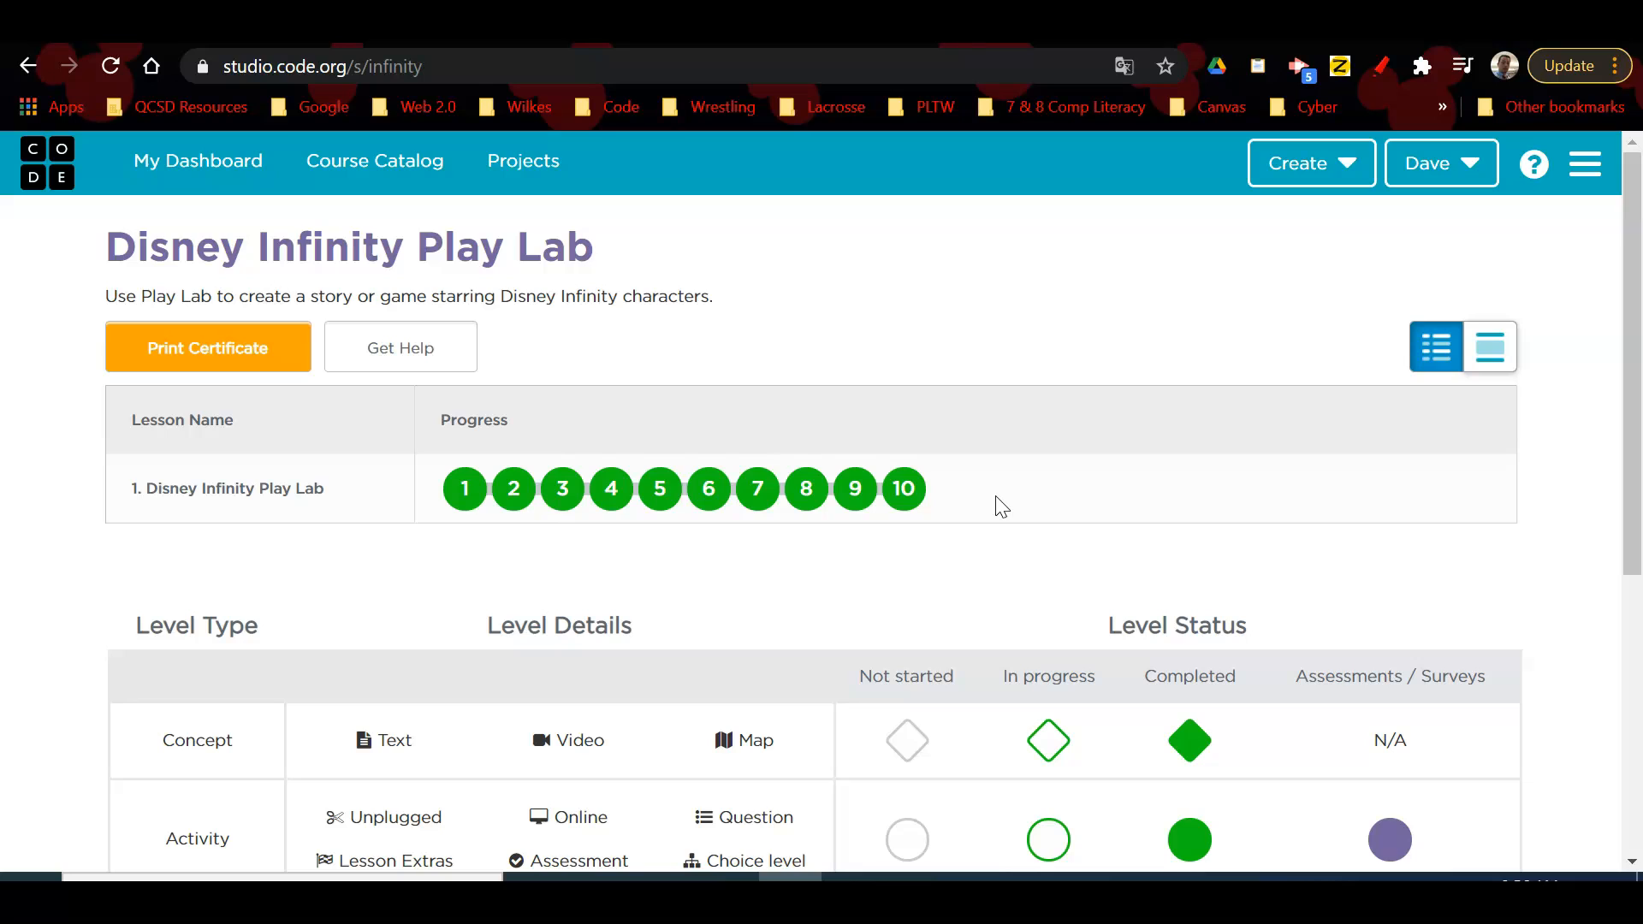
mouse_move(786, 587)
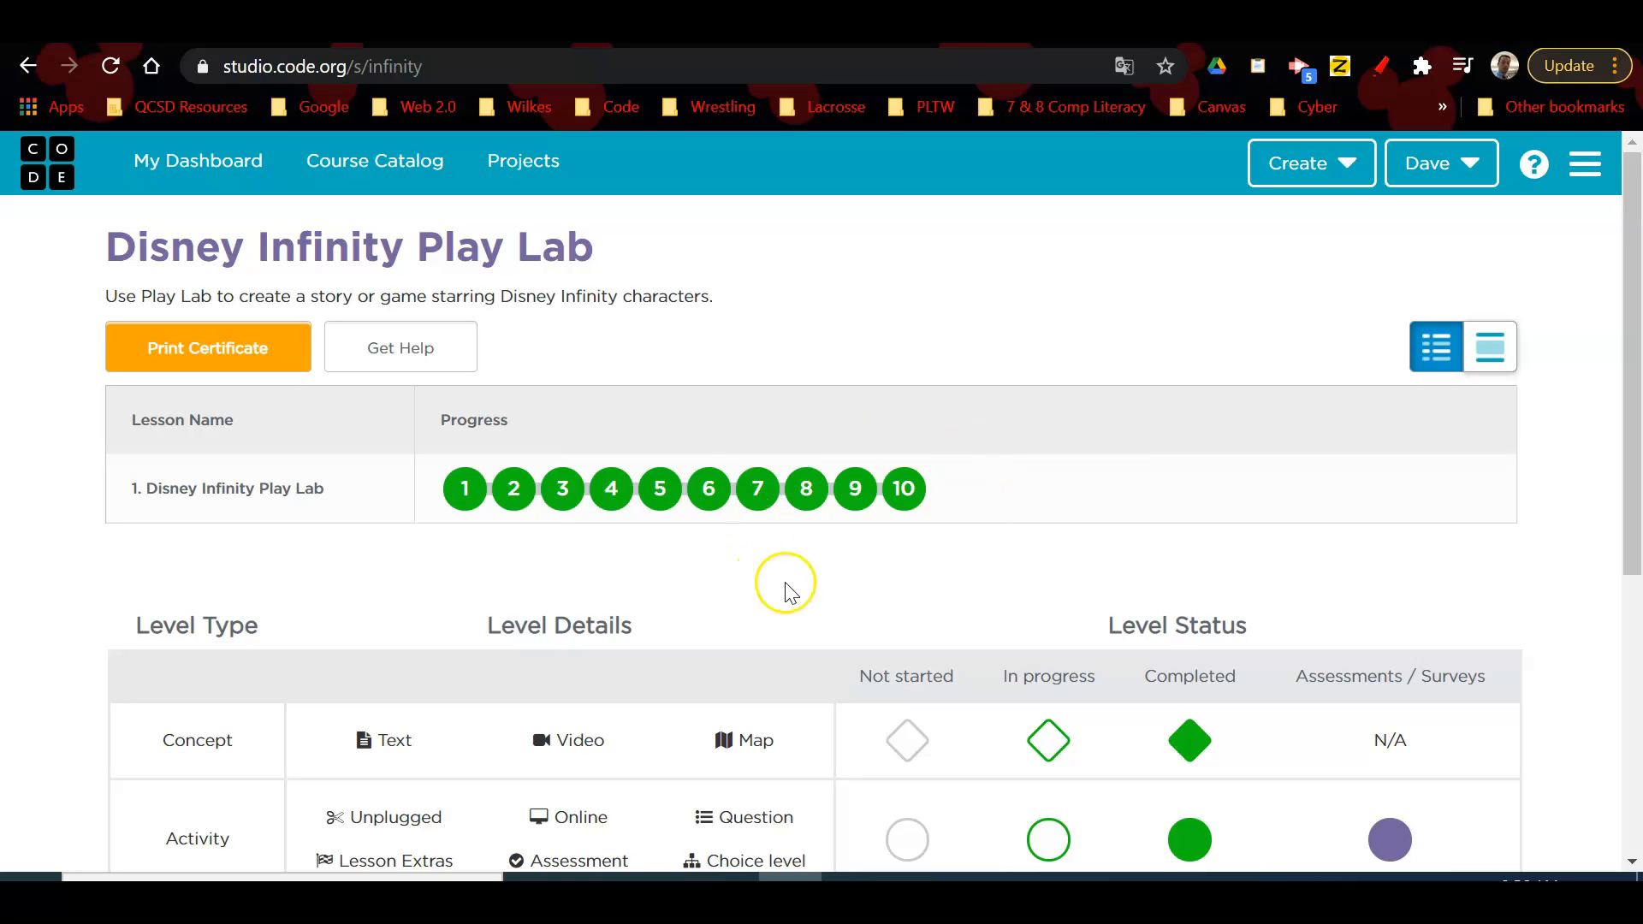
mouse_move(875, 529)
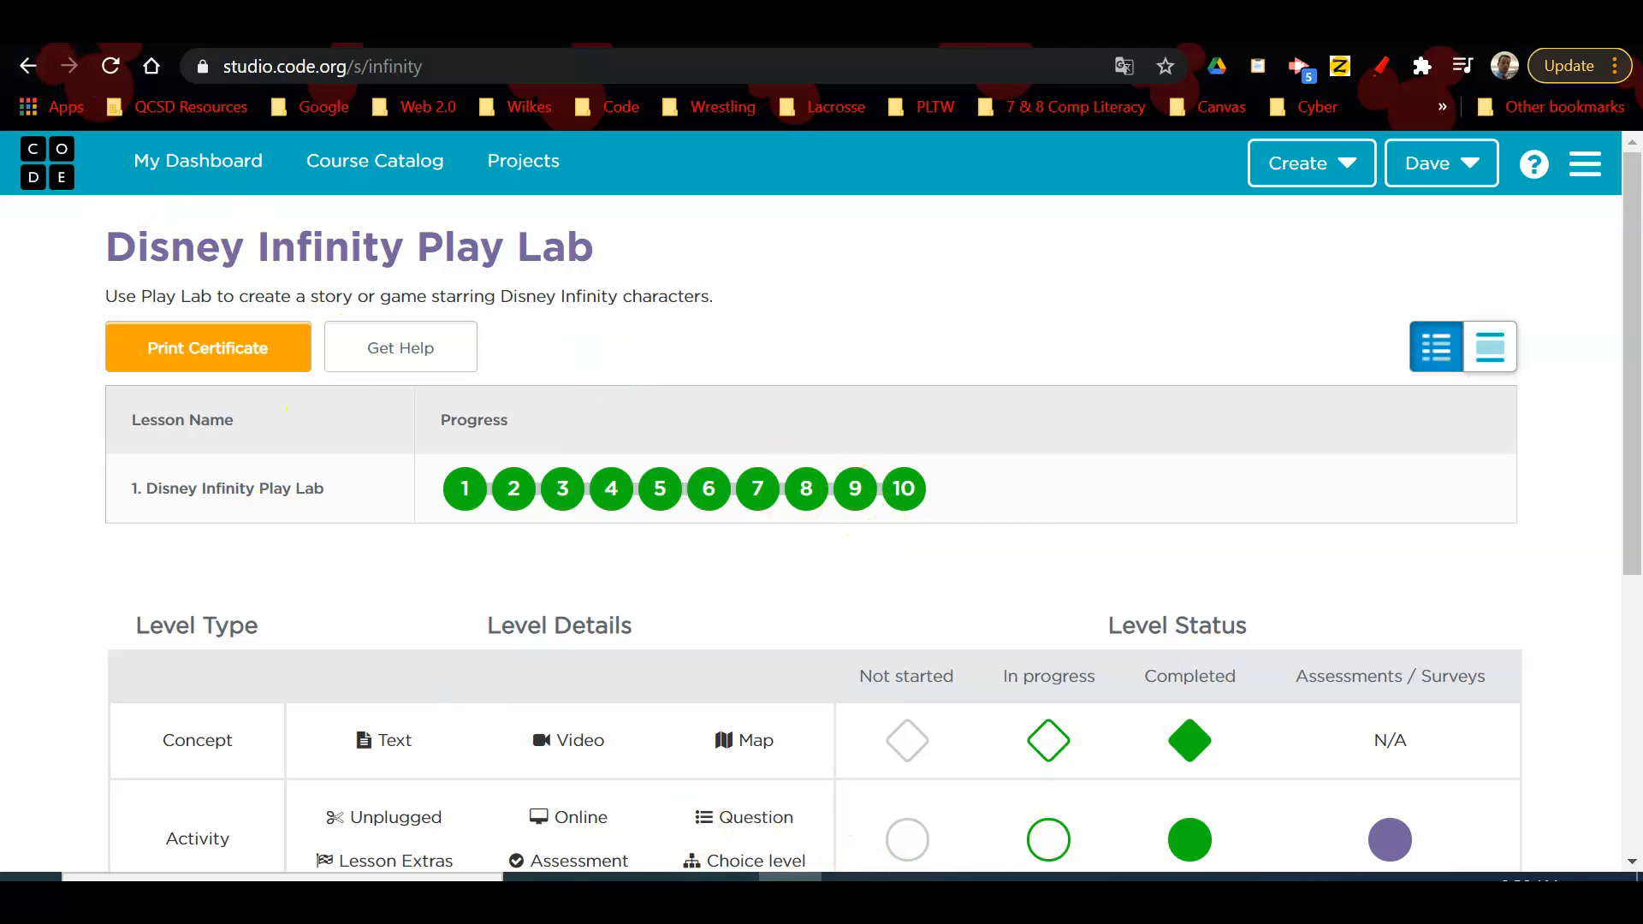
mouse_move(579, 302)
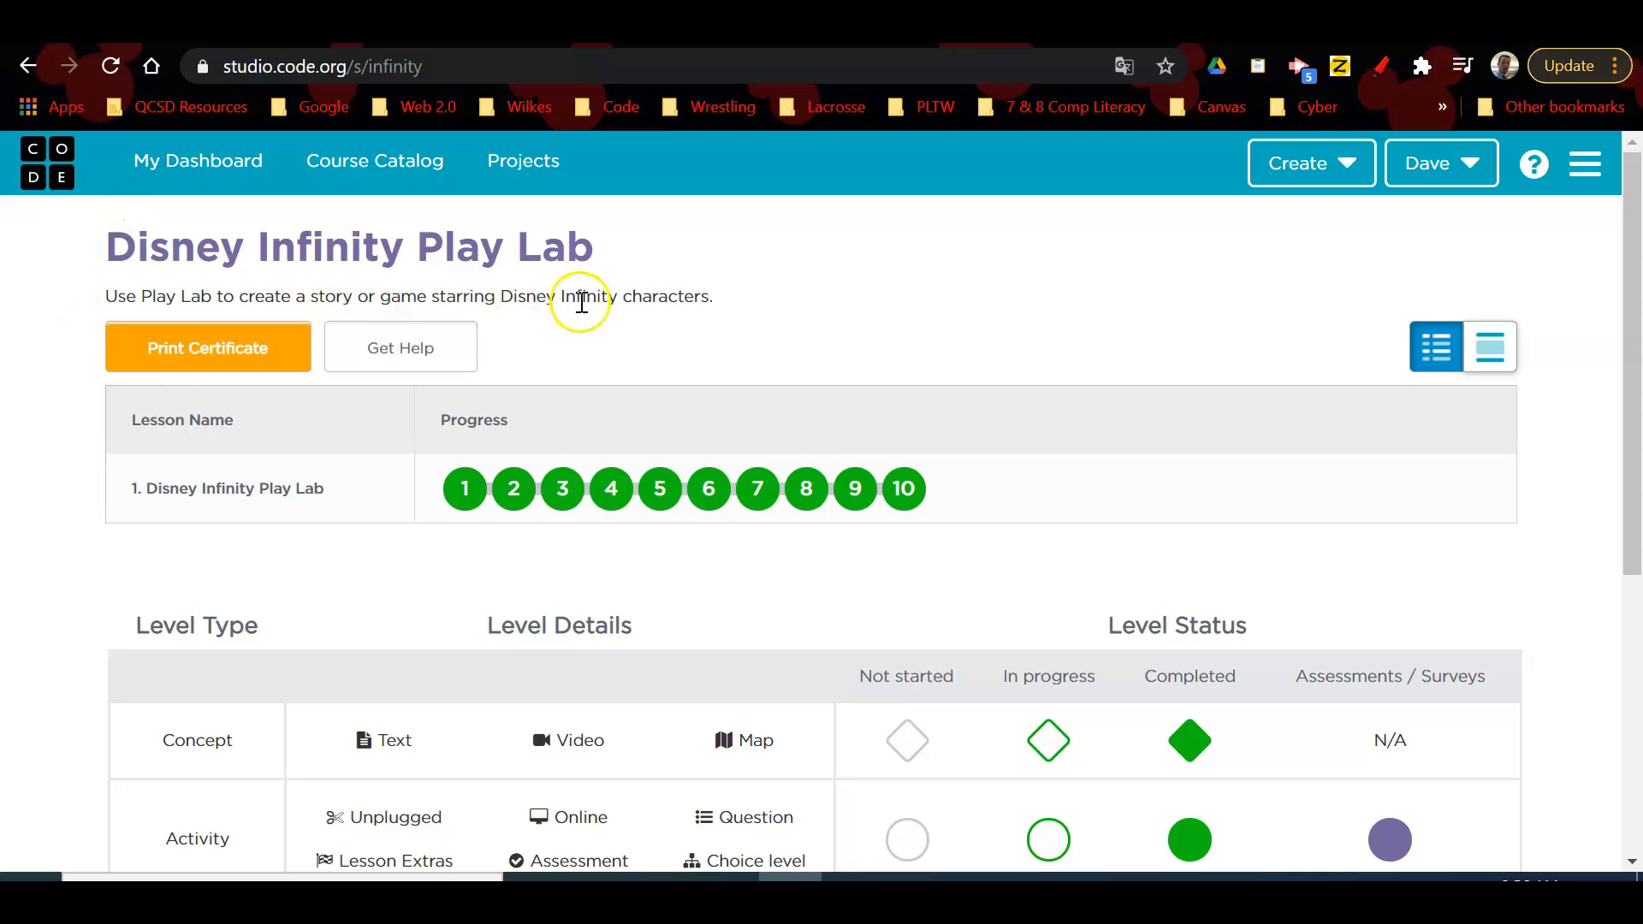
mouse_move(799, 401)
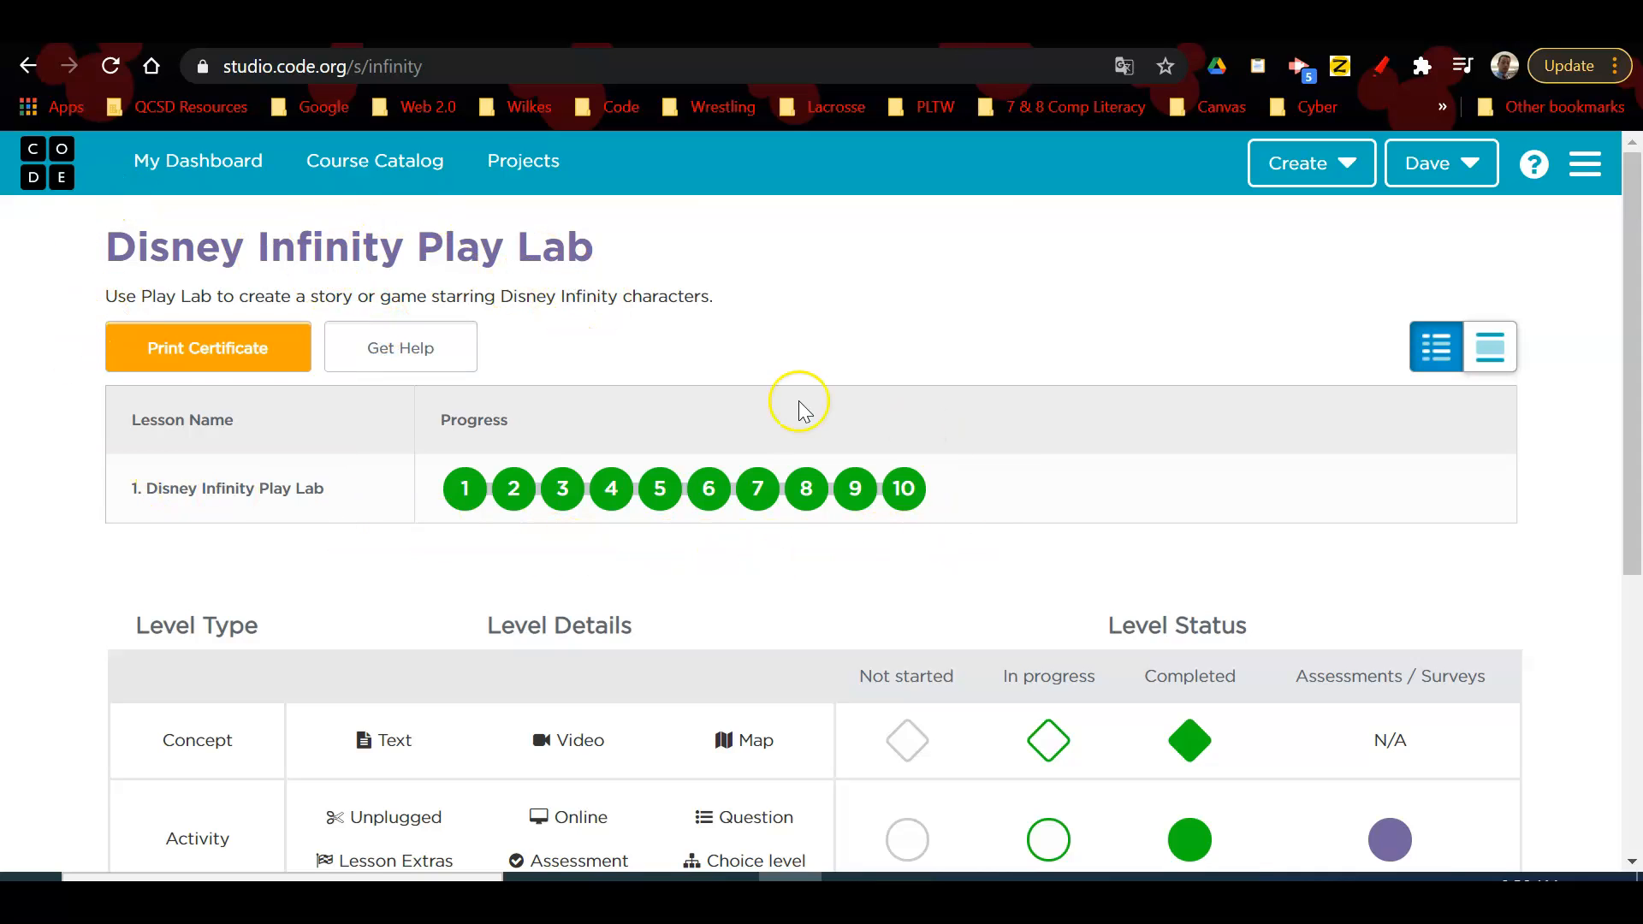
mouse_move(1417, 261)
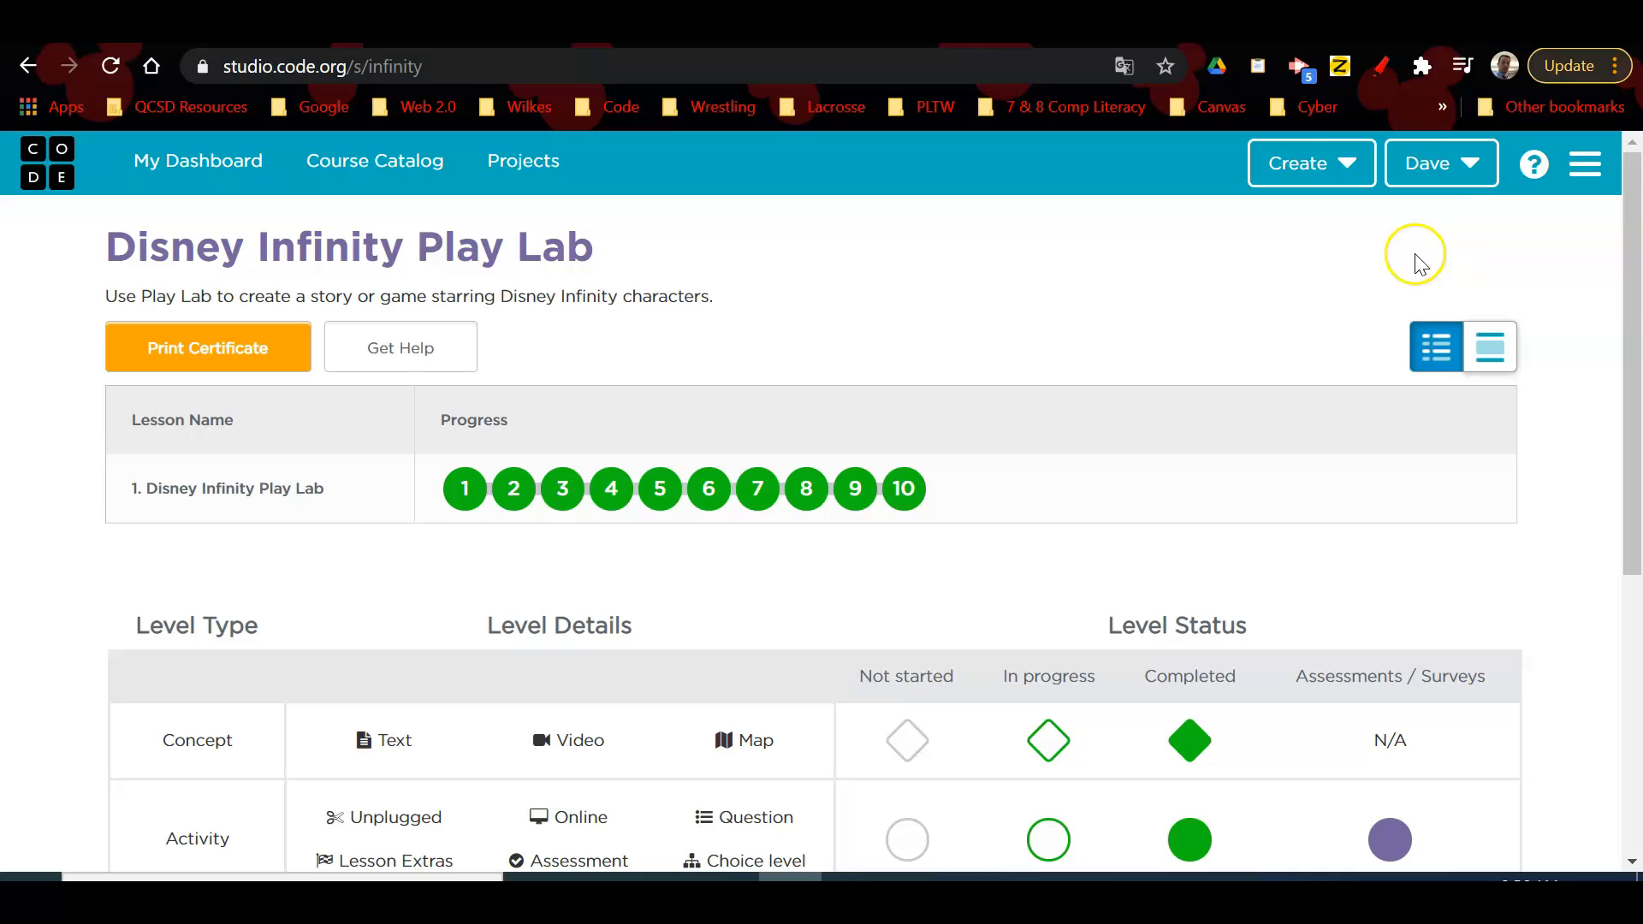
mouse_move(1427, 163)
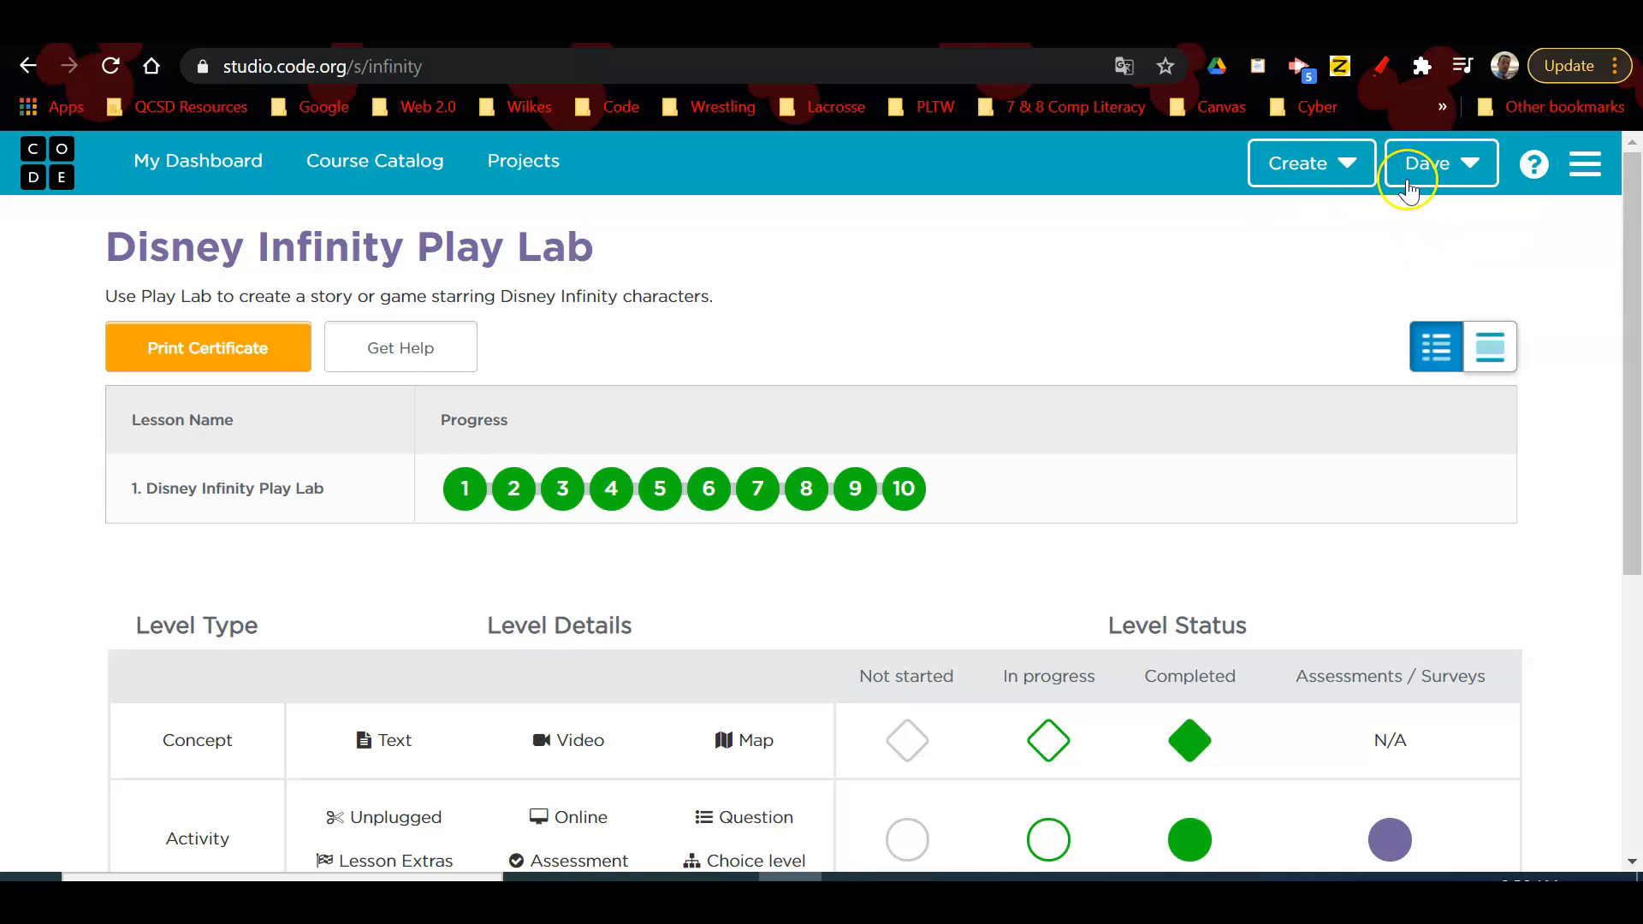
mouse_move(1464, 188)
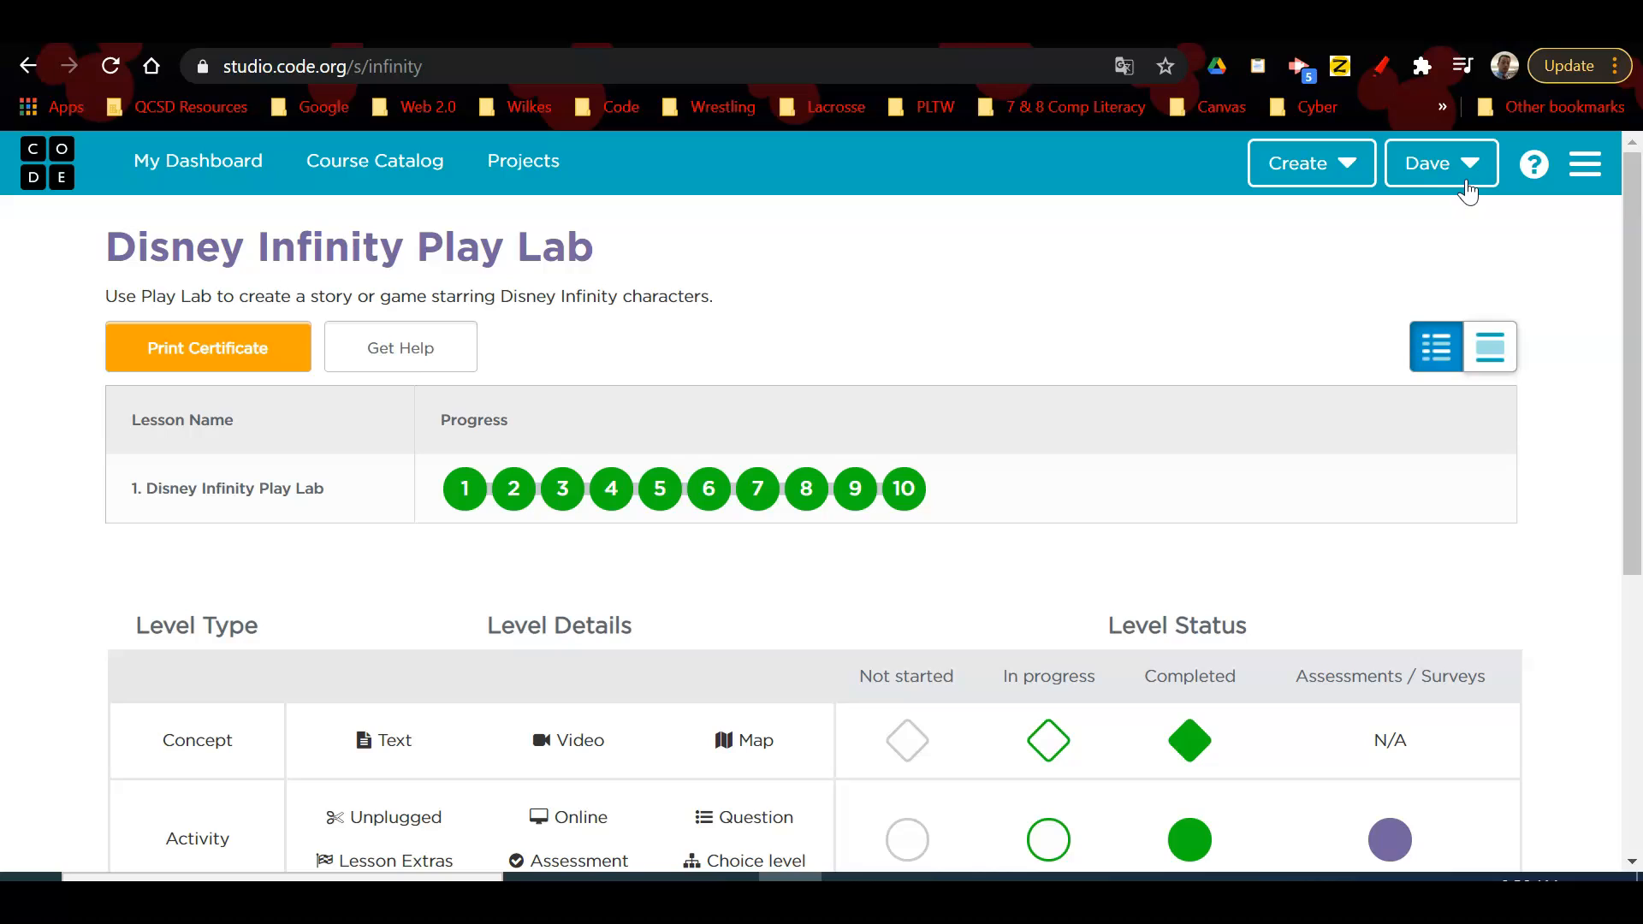
mouse_move(983, 503)
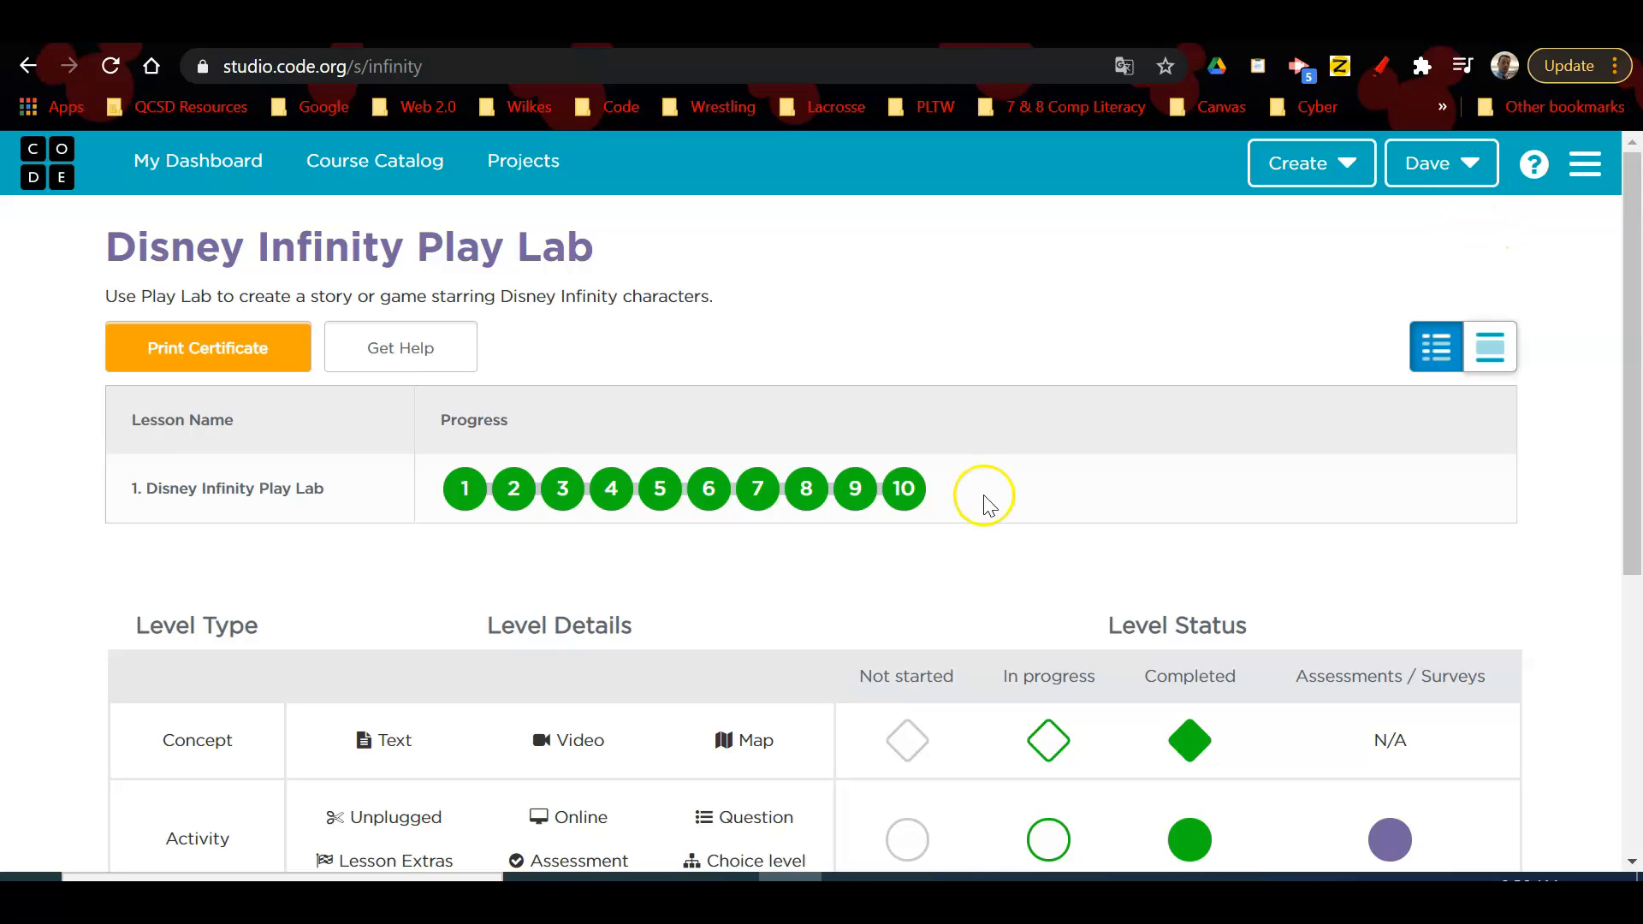
mouse_move(979, 508)
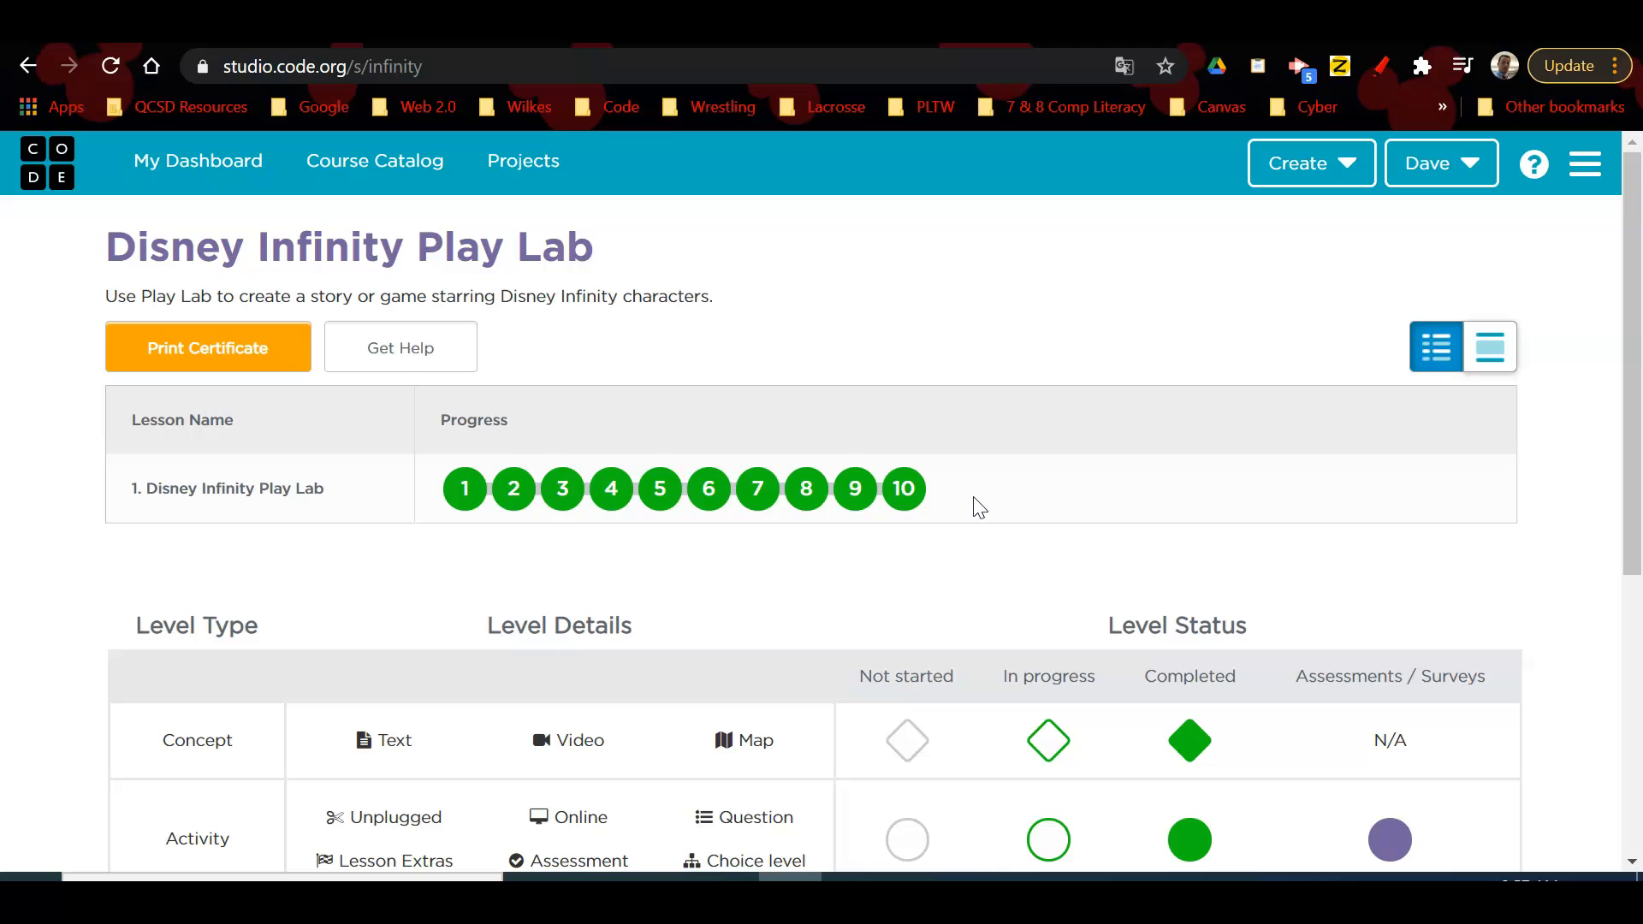
mouse_move(641, 833)
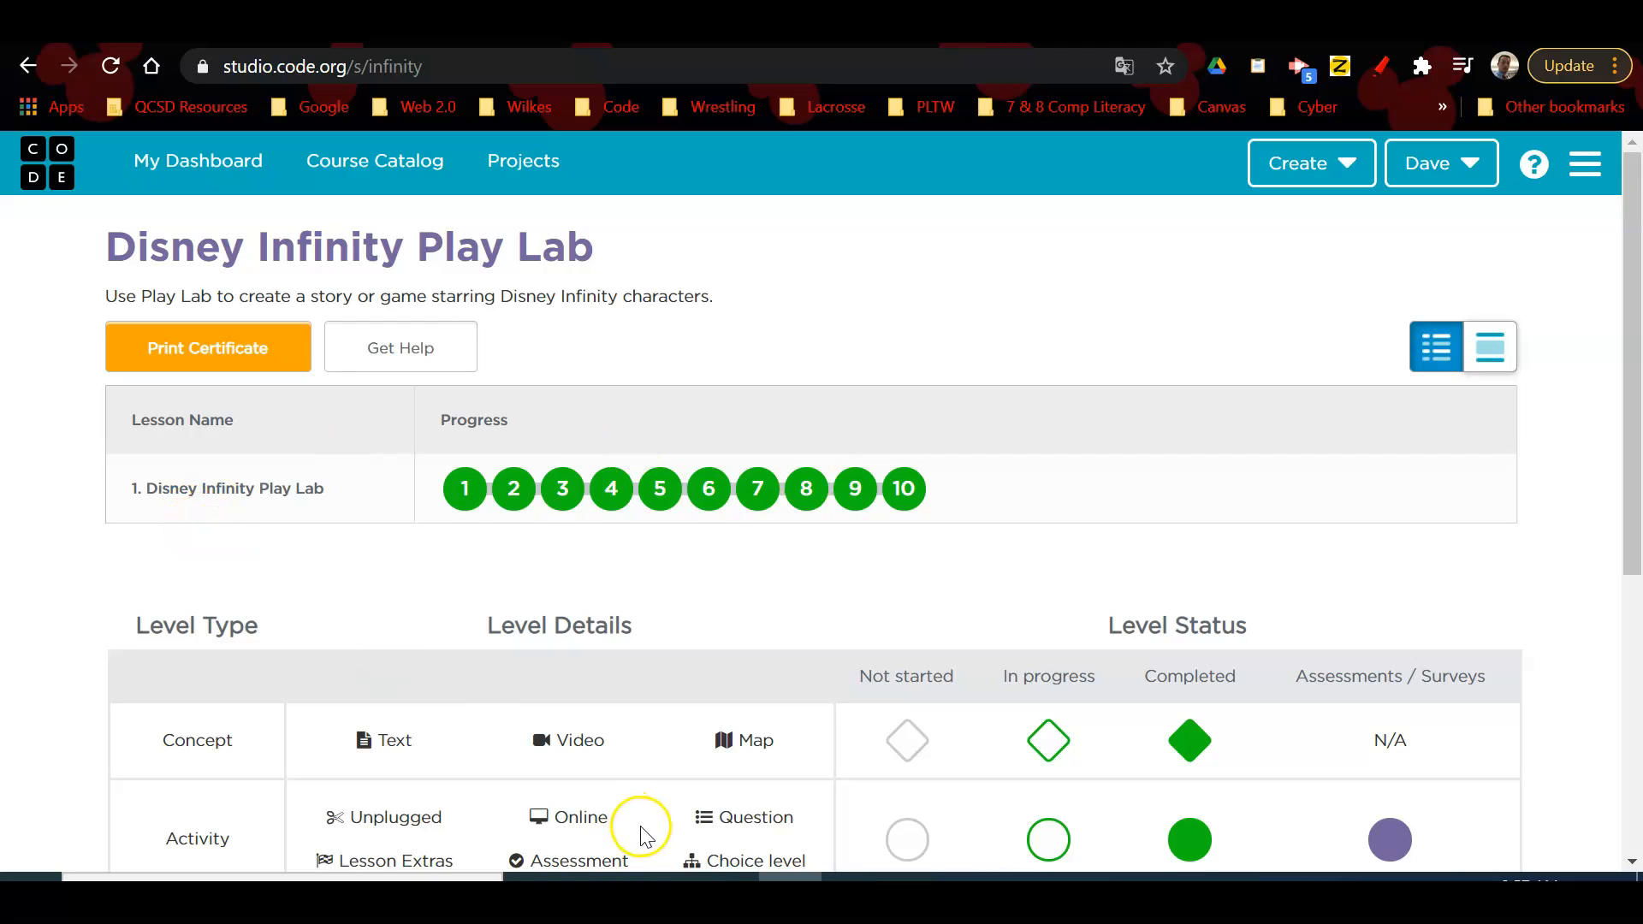
mouse_move(716, 426)
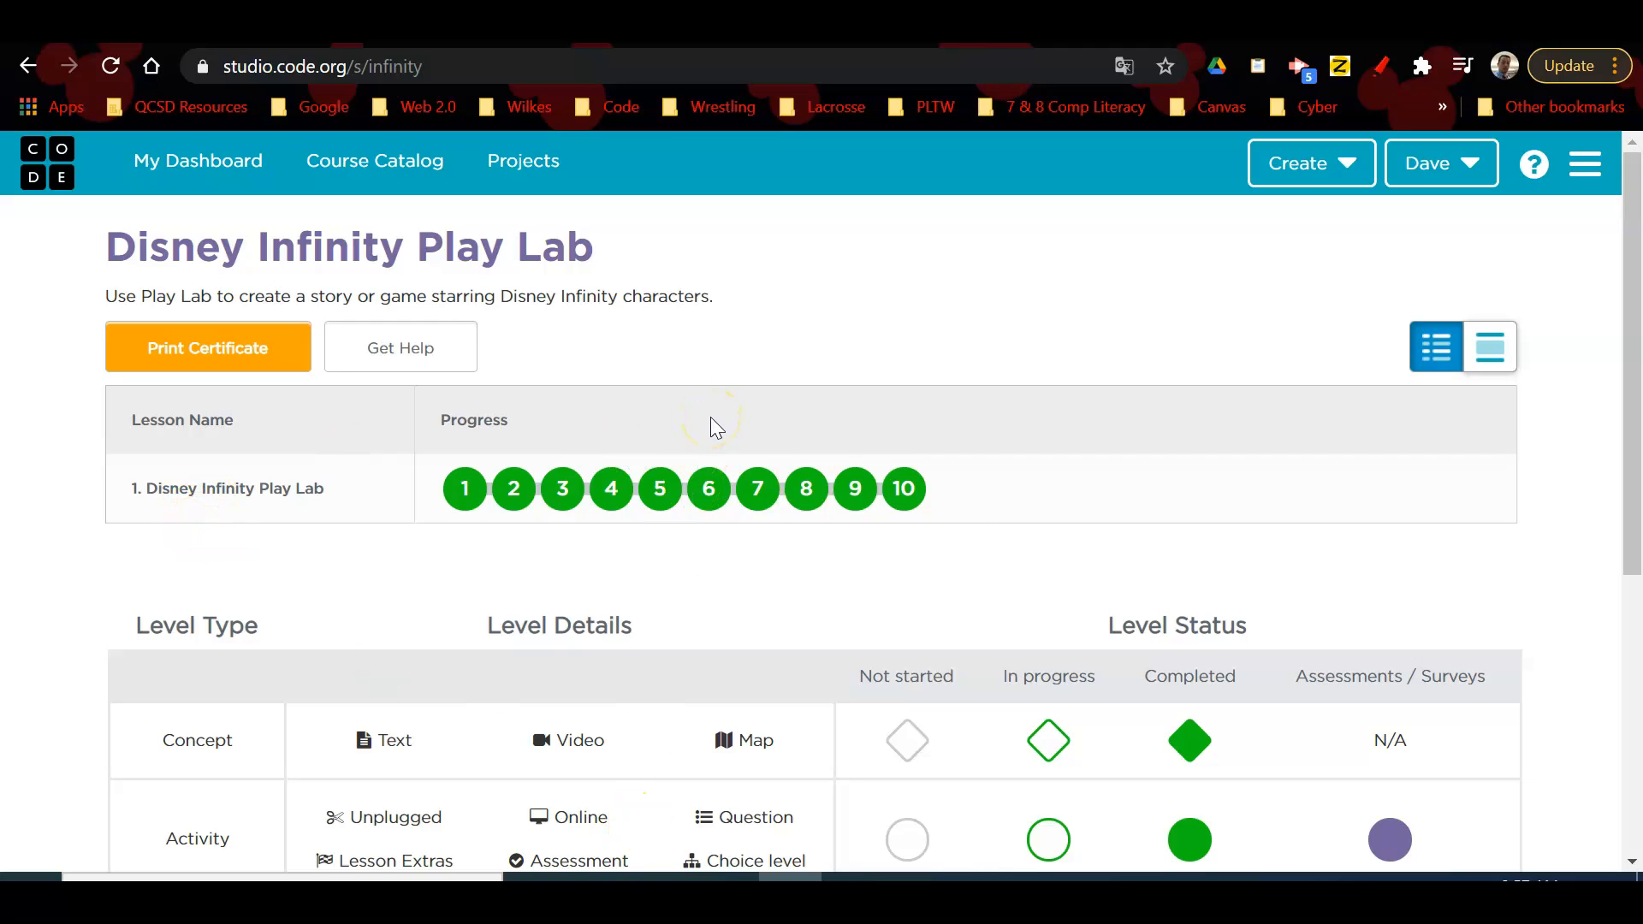